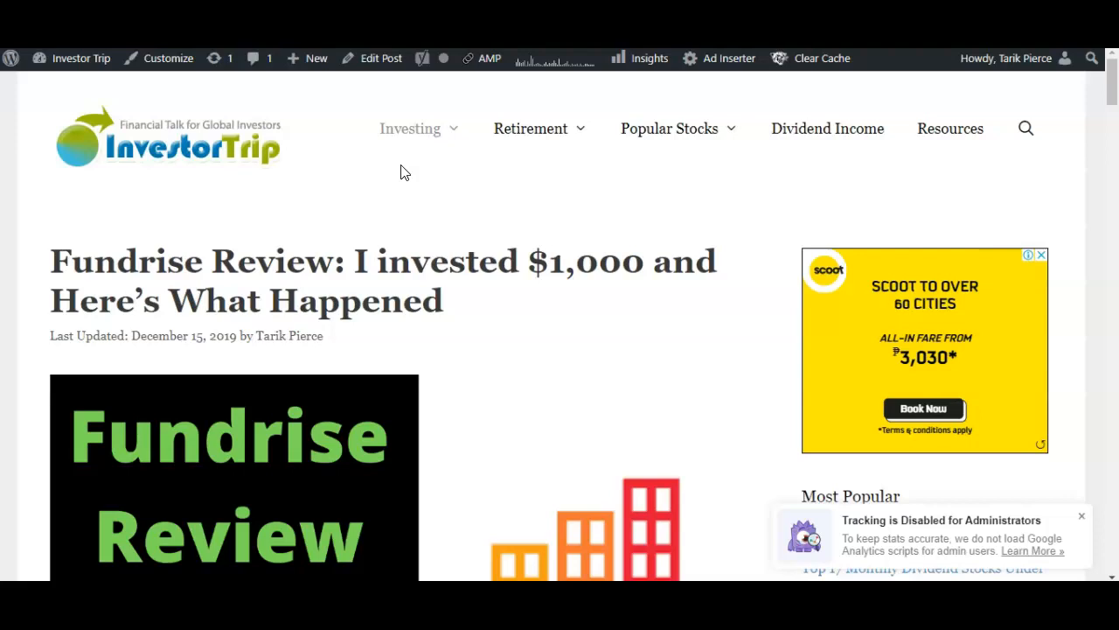
mouse_move(479, 243)
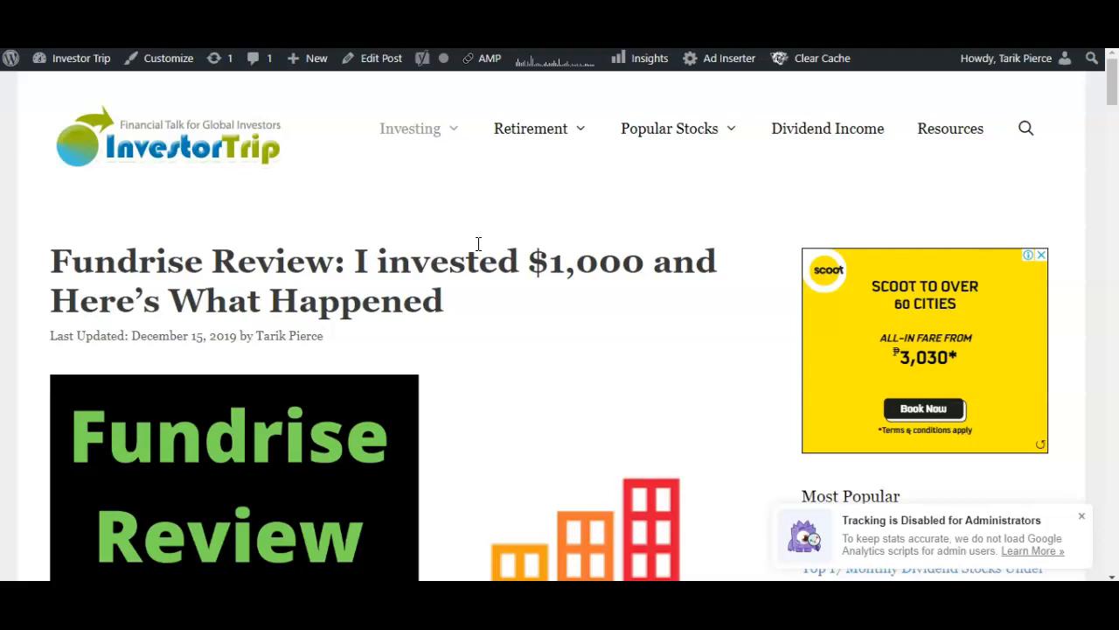
Scroll through the Fundrise Review post to the Conclusion and its three Related article links
scroll(down, 3)
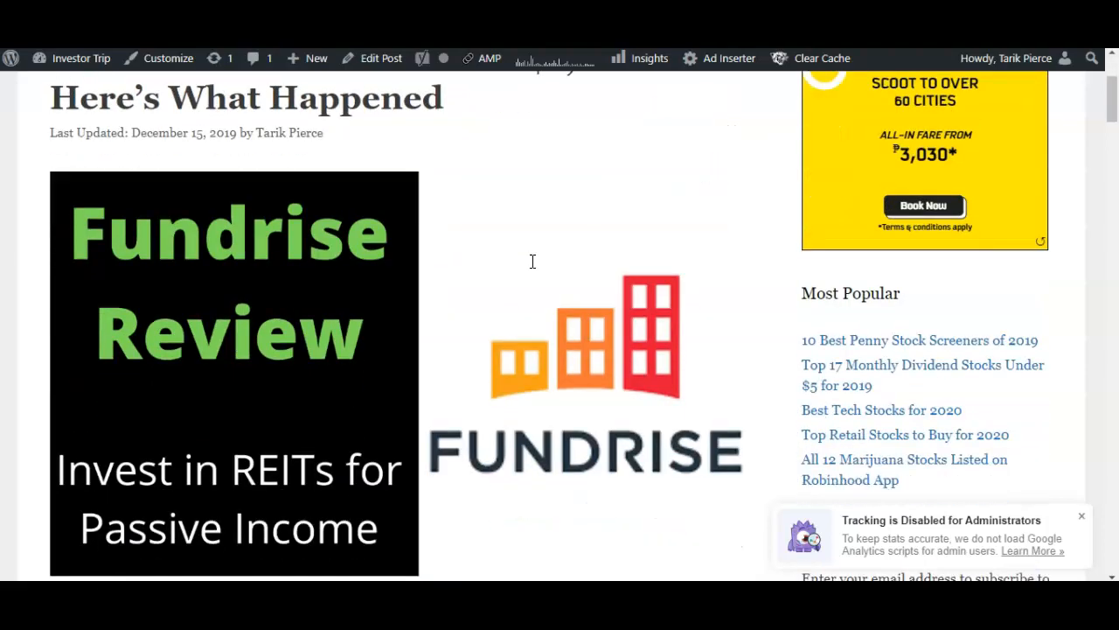
scroll(down, 3)
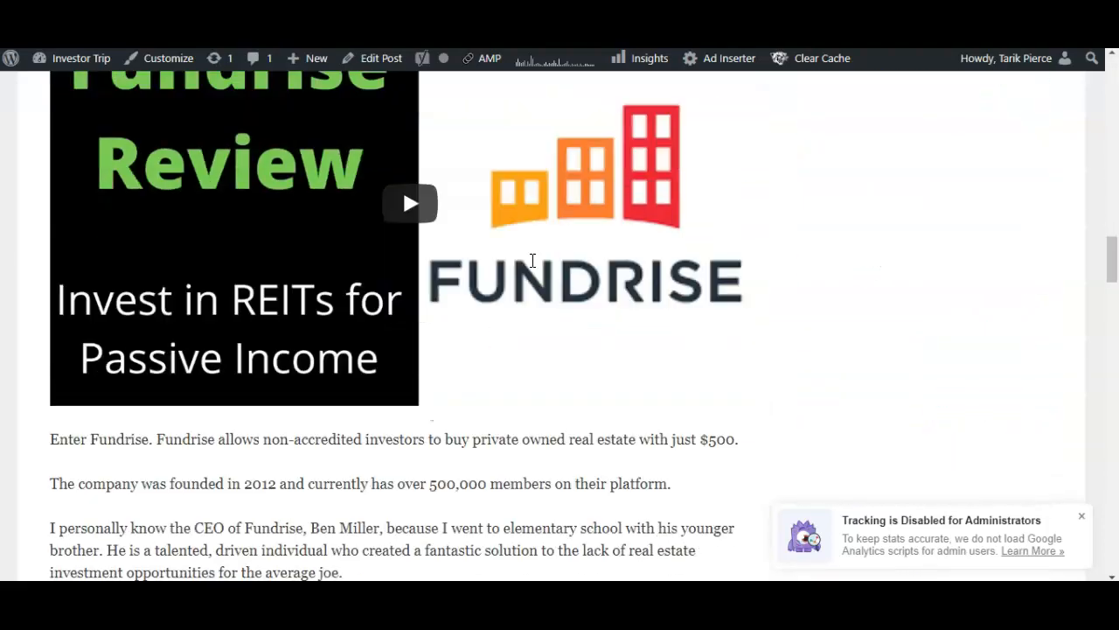
scroll(down, 3)
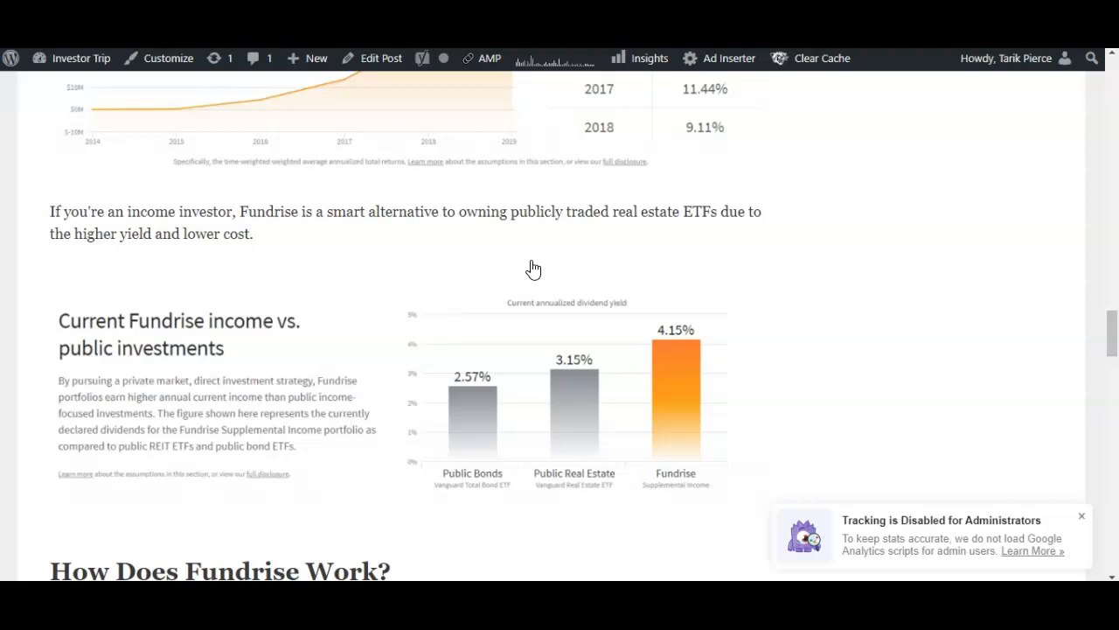
scroll(down, 3)
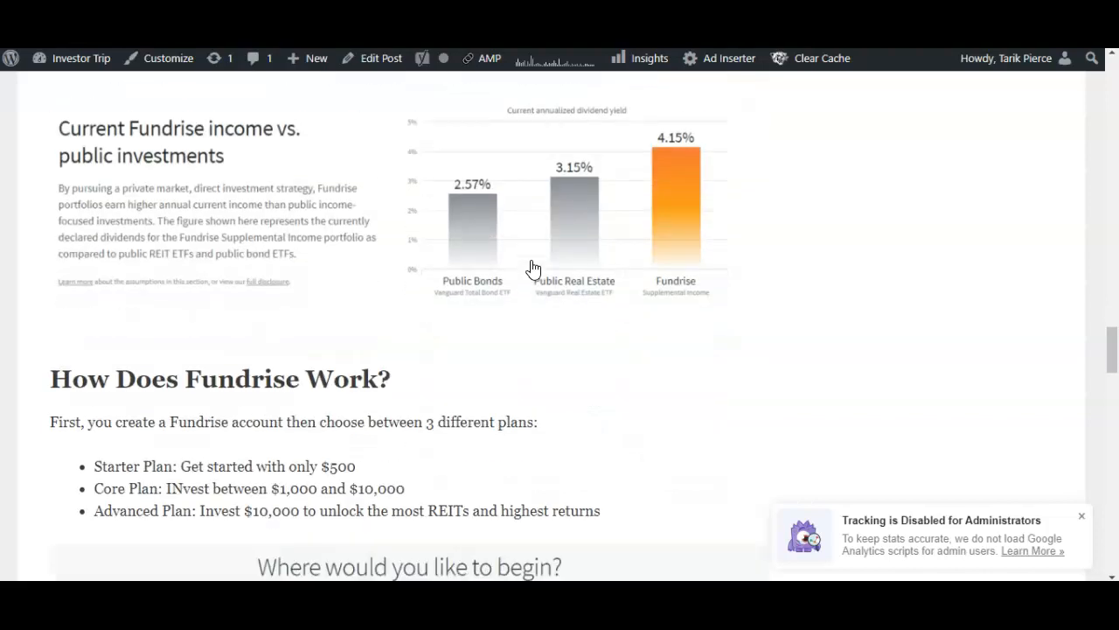
scroll(down, 3)
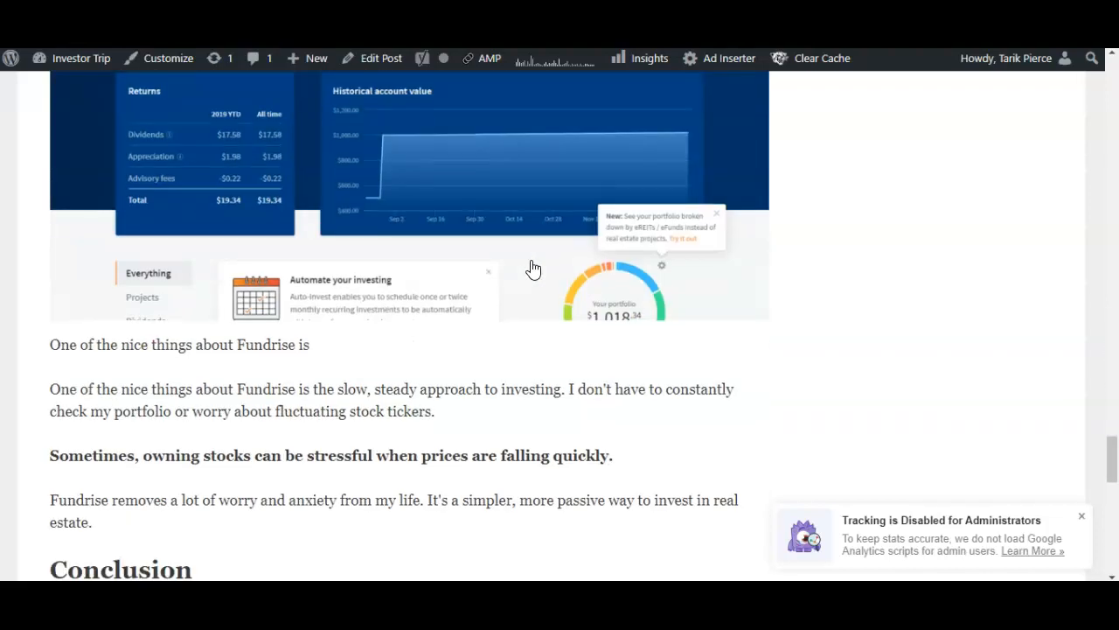
scroll(down, 3)
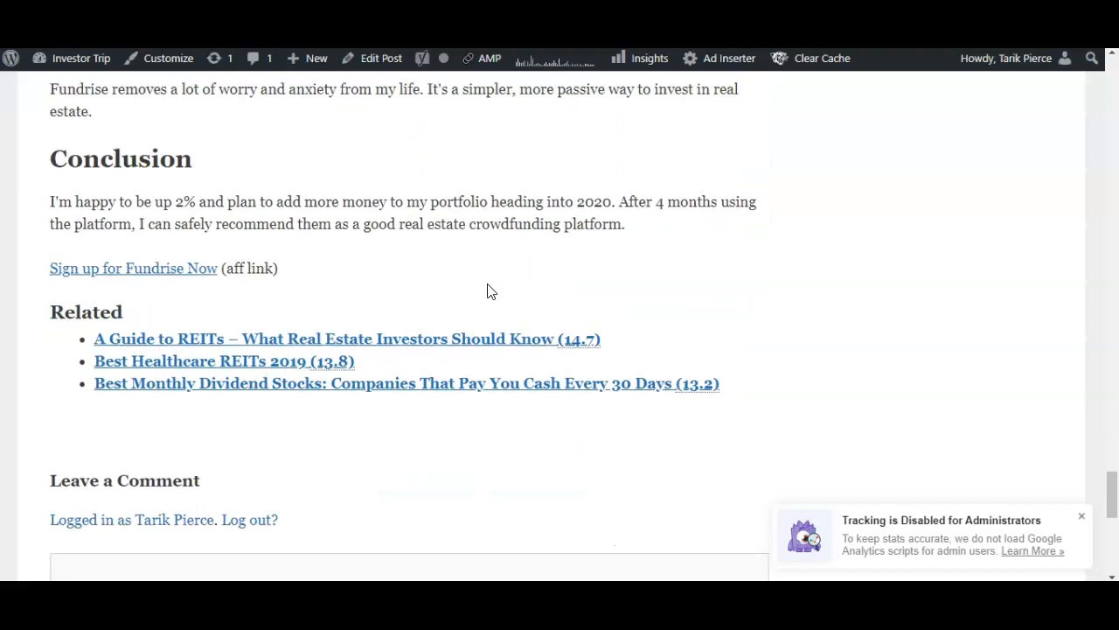
mouse_move(476, 256)
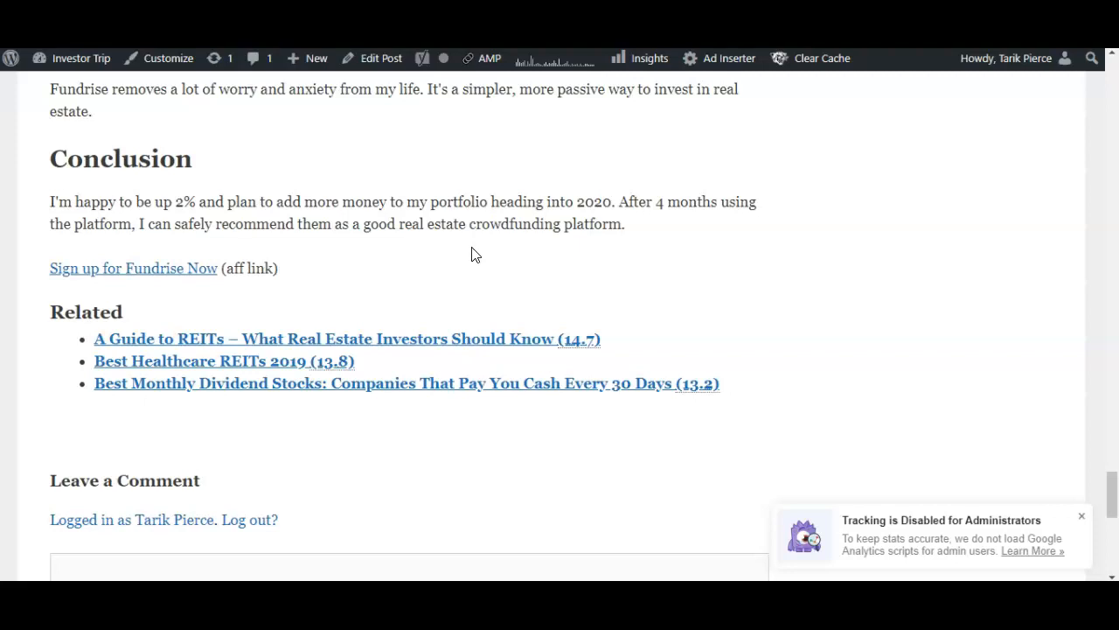
mouse_move(413, 289)
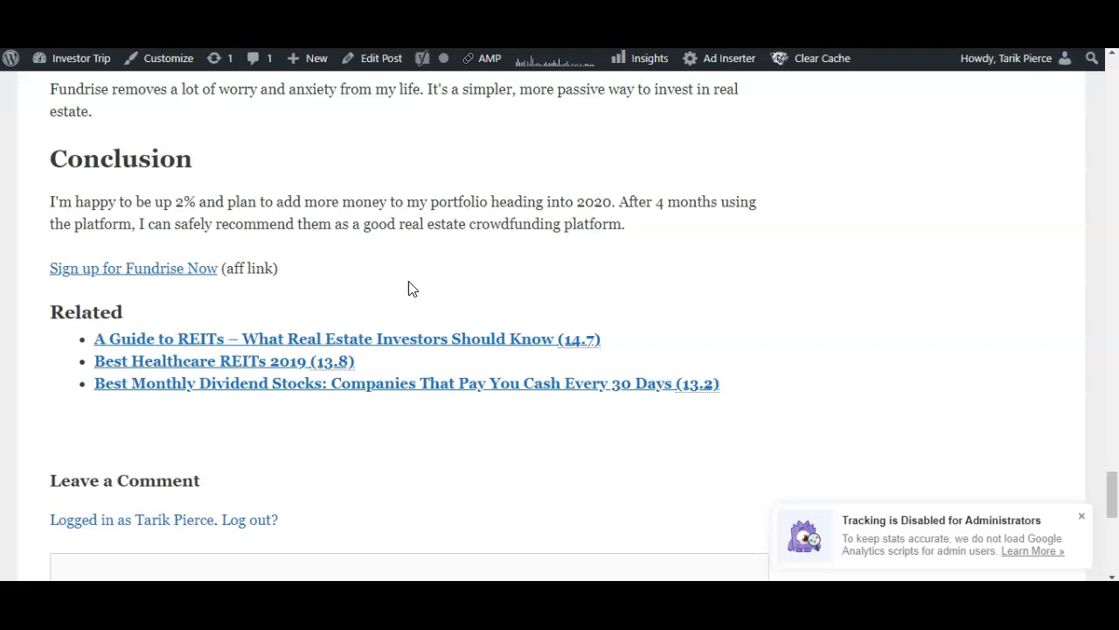
mouse_move(444, 231)
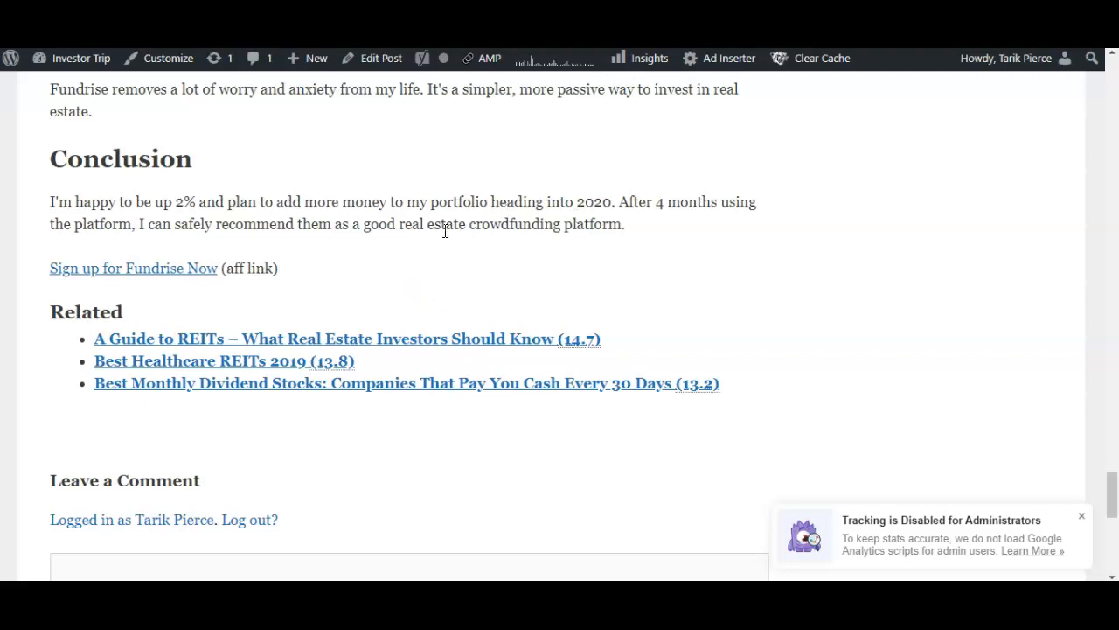
mouse_move(367, 304)
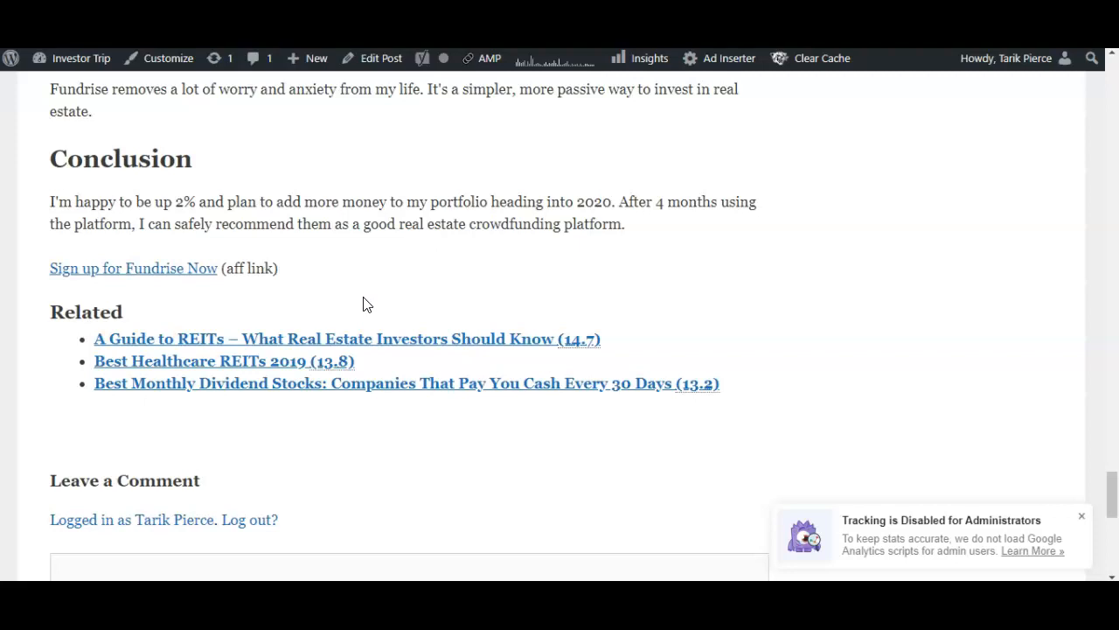
mouse_move(427, 339)
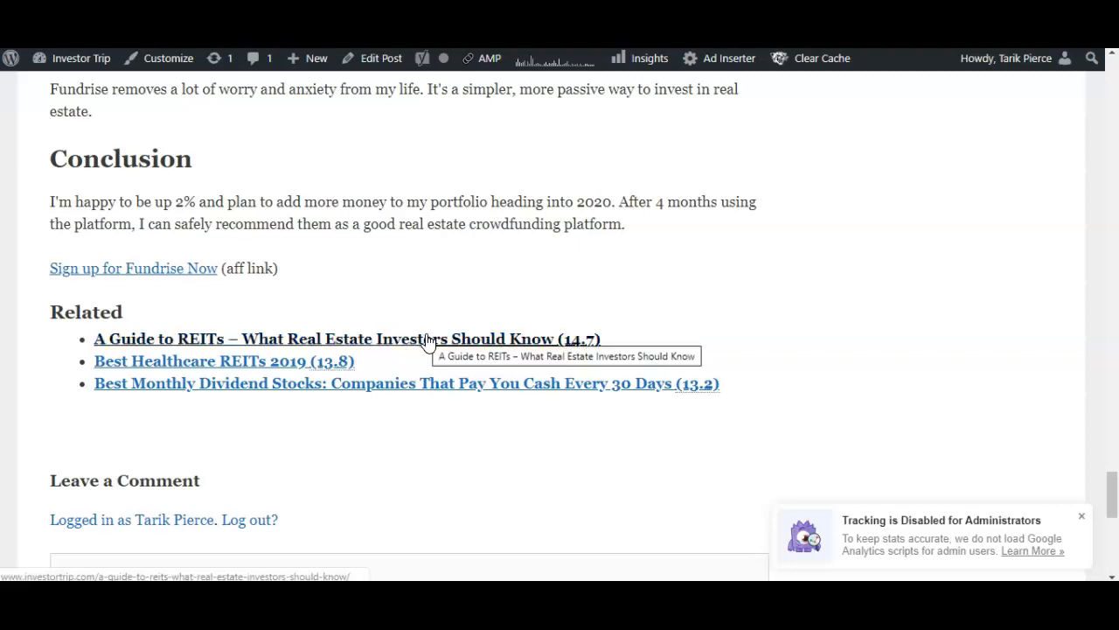
mouse_move(160, 311)
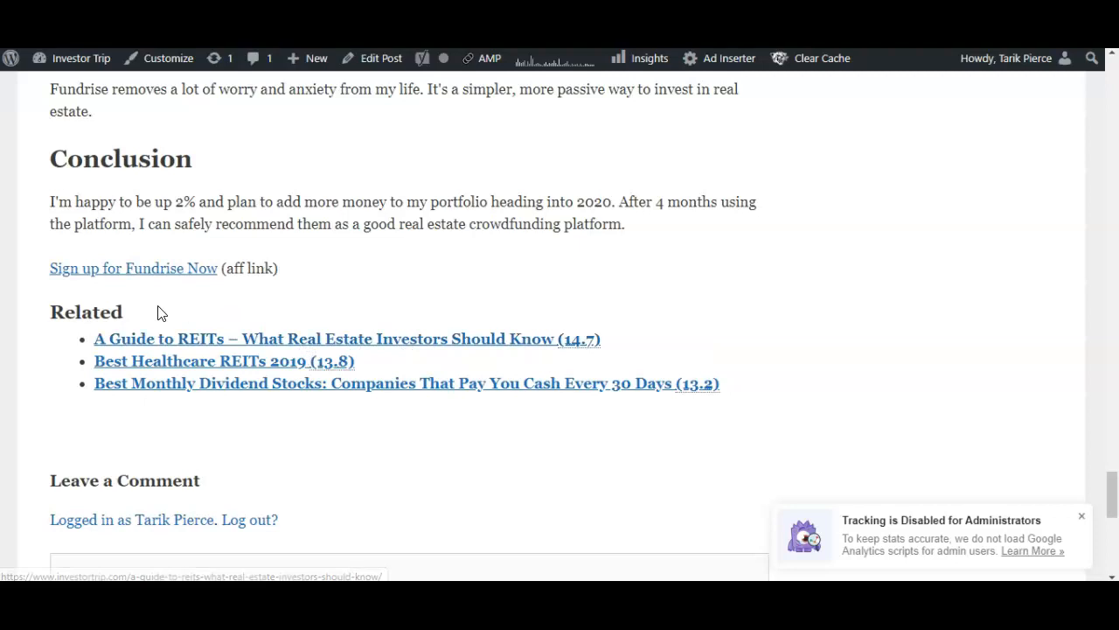
mouse_move(171, 343)
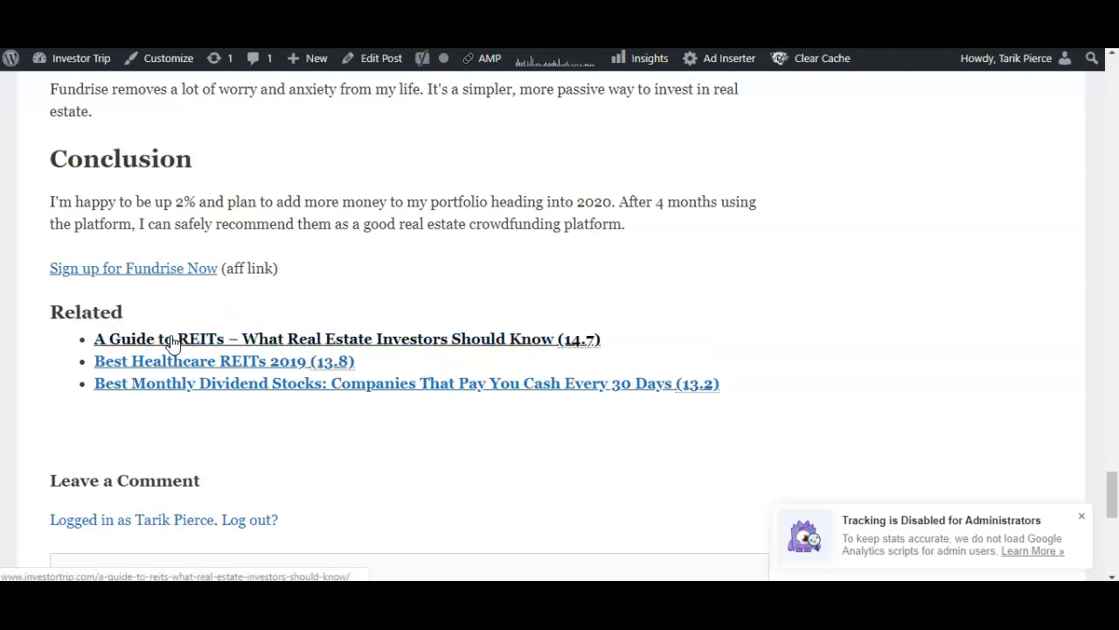
mouse_move(325, 391)
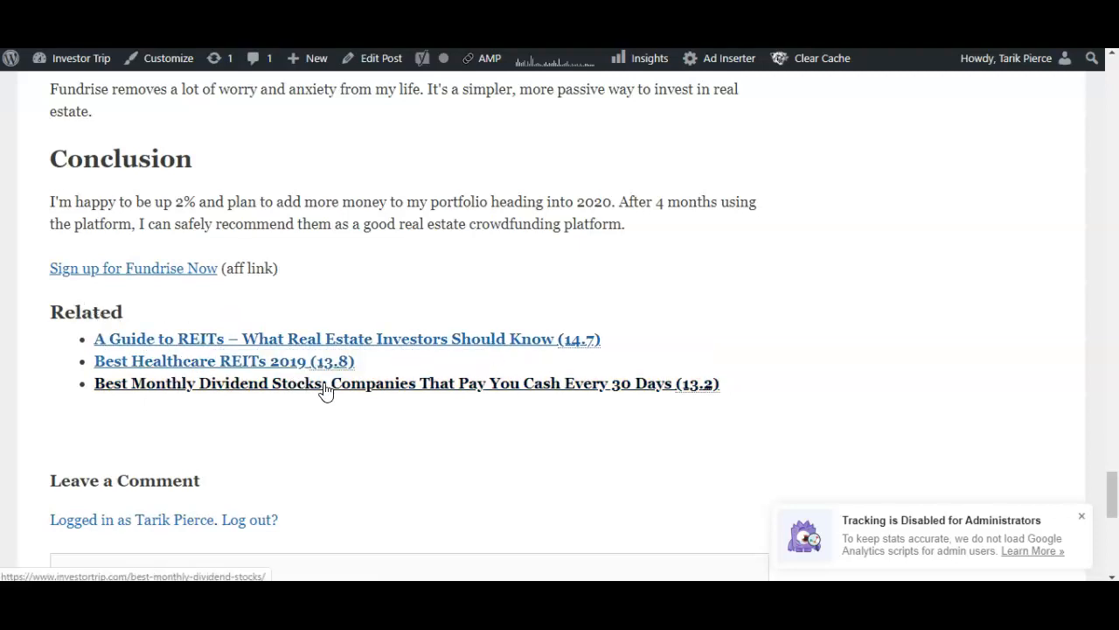
mouse_move(262, 301)
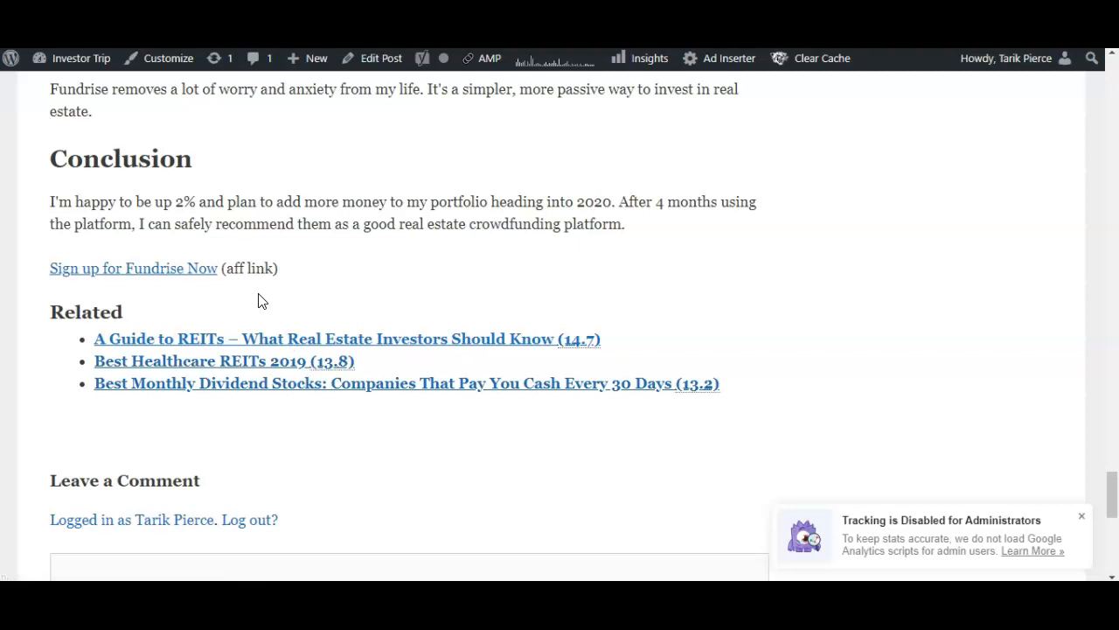
mouse_move(214, 108)
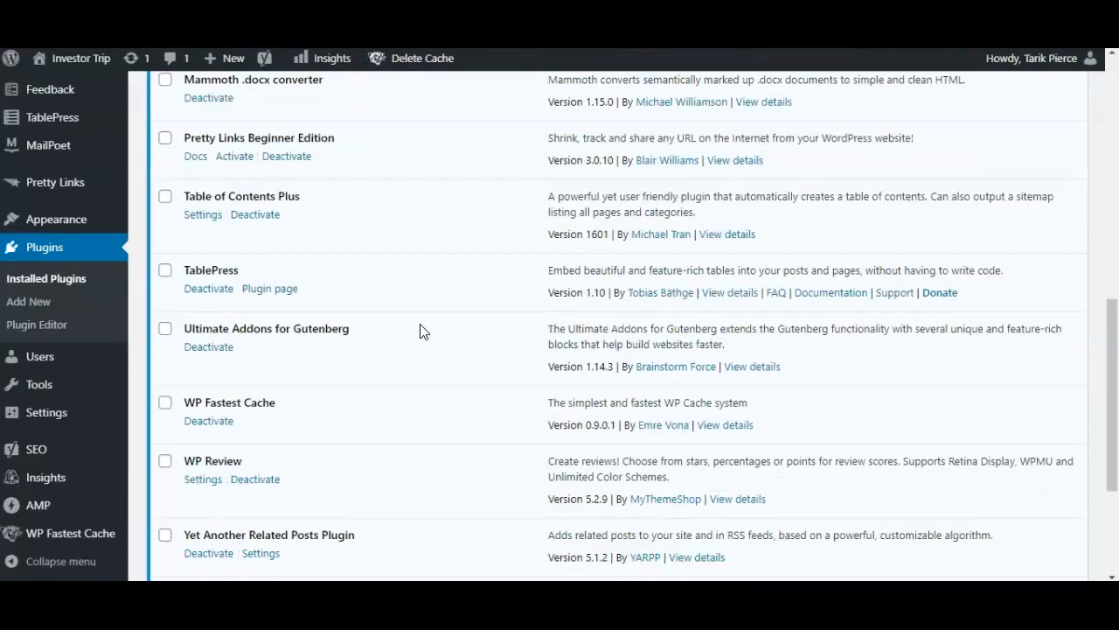
Scroll the Installed Plugins list to Yet Another Related Posts Plugin and go to Add New
scroll(down, 3)
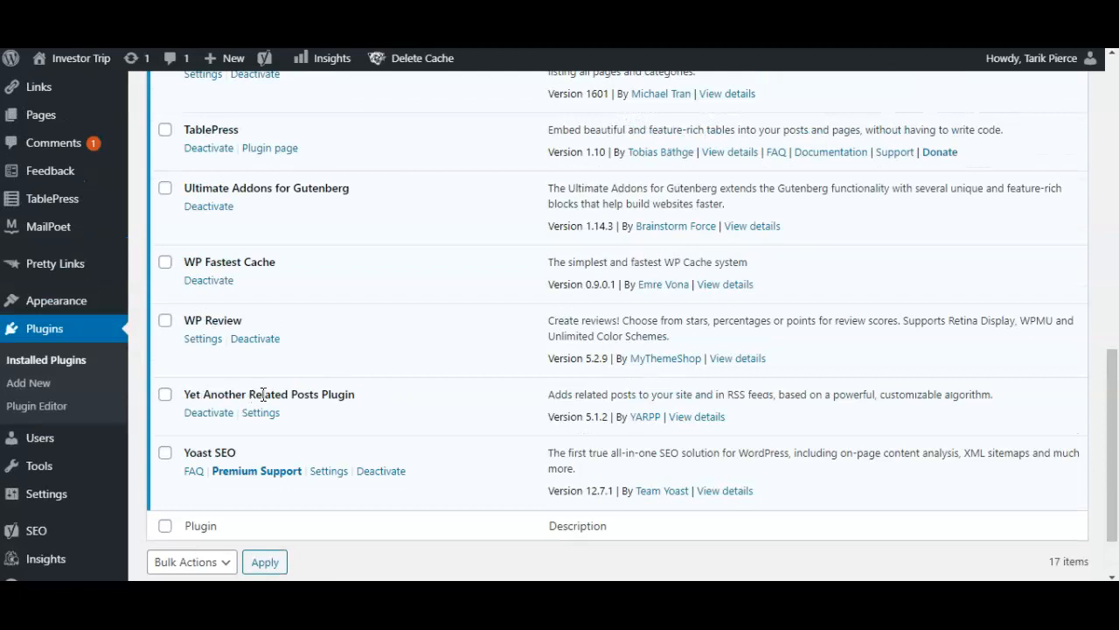
mouse_move(28, 382)
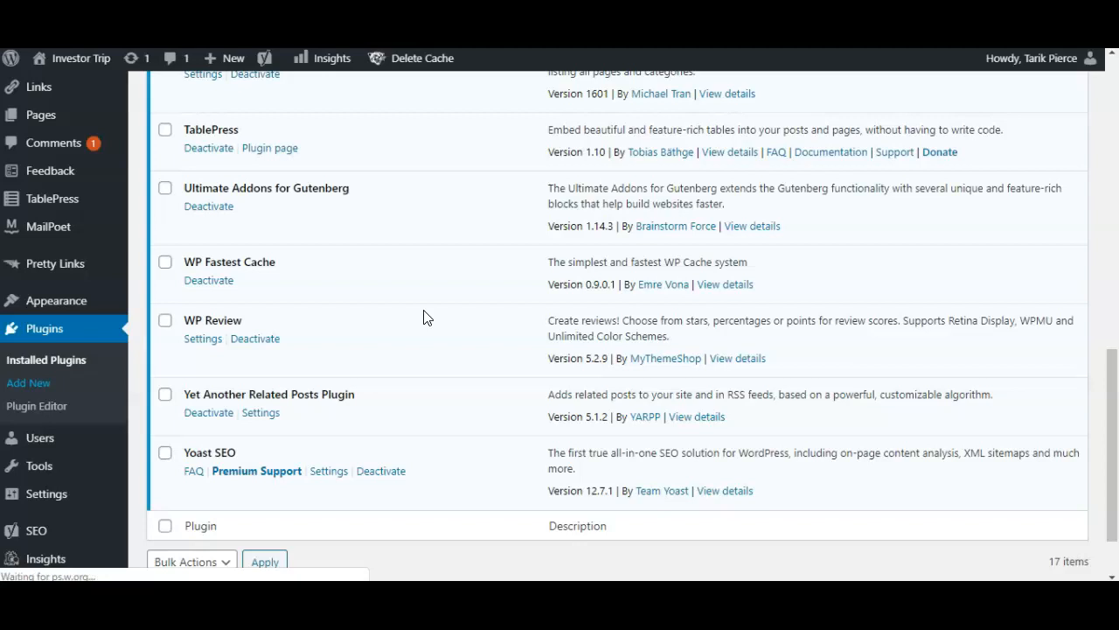
click(28, 381)
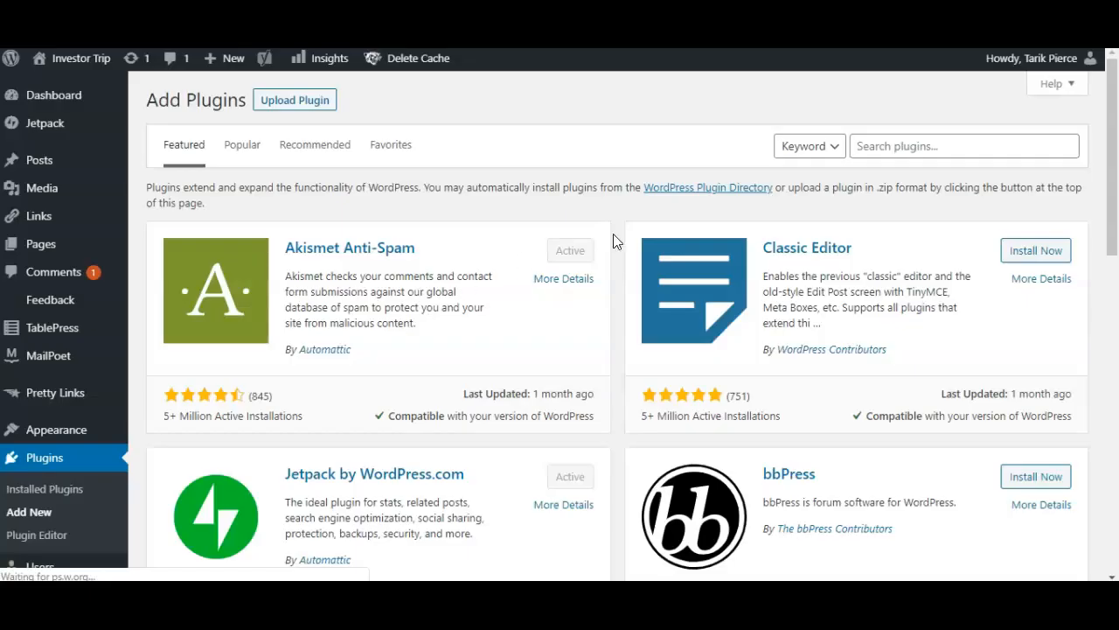
Search the plugin directory for "yet another related" and find YARPP listed as Active
click(962, 147)
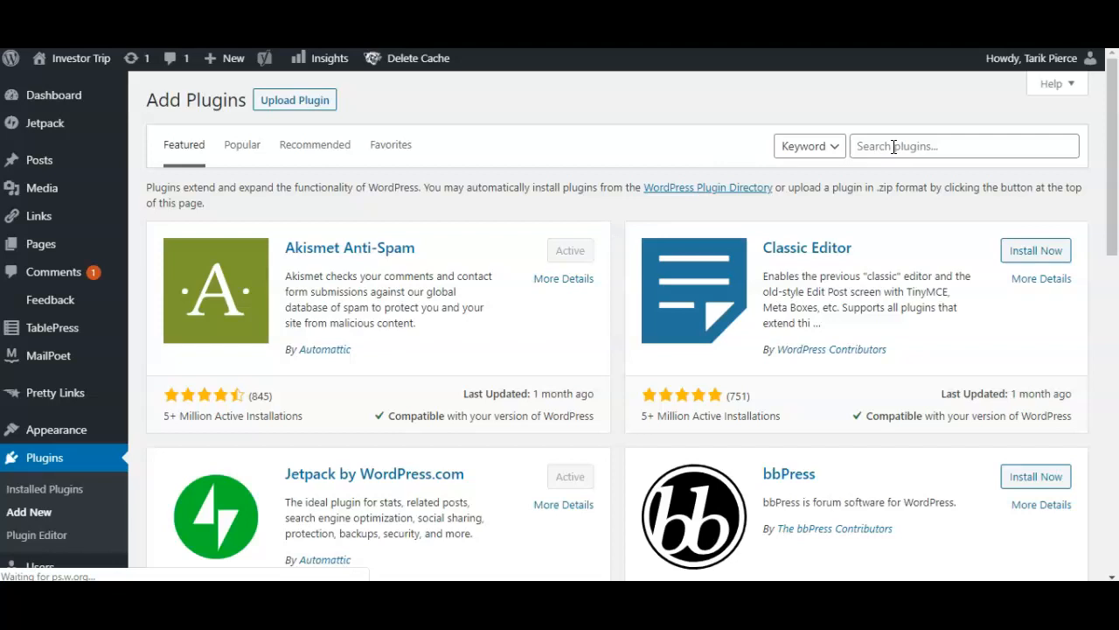
text(y)
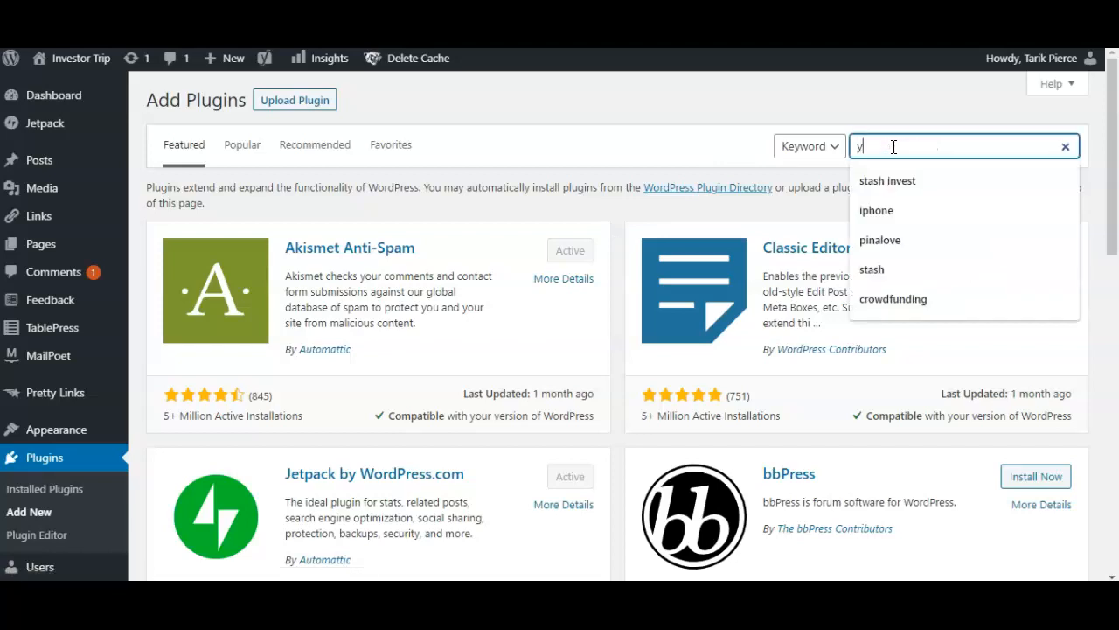
text(et another)
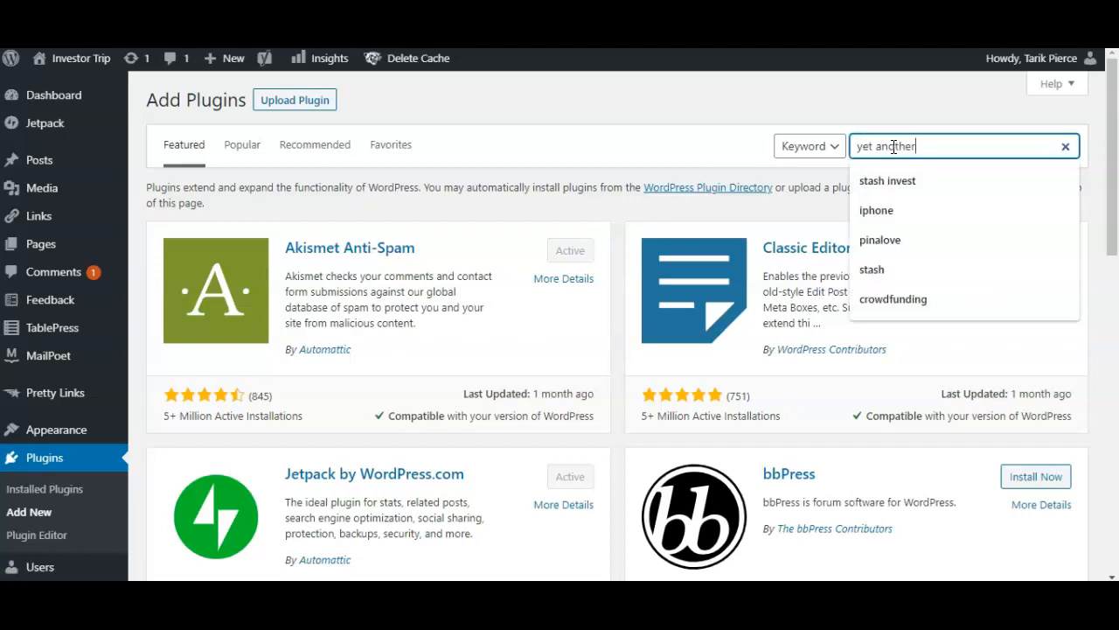
text(related)
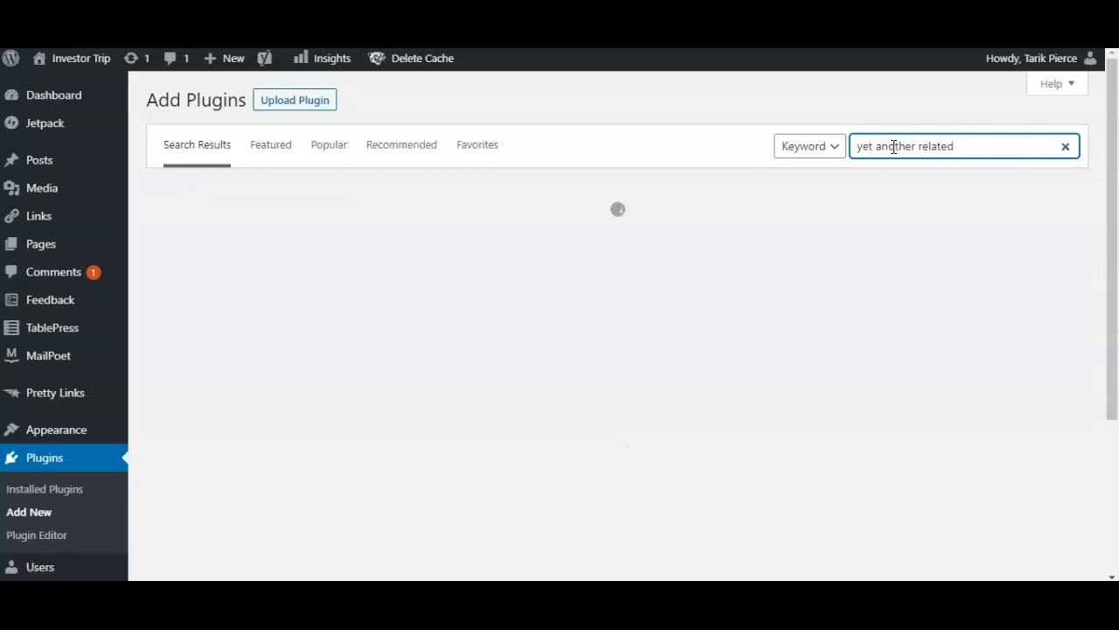
mouse_move(680, 196)
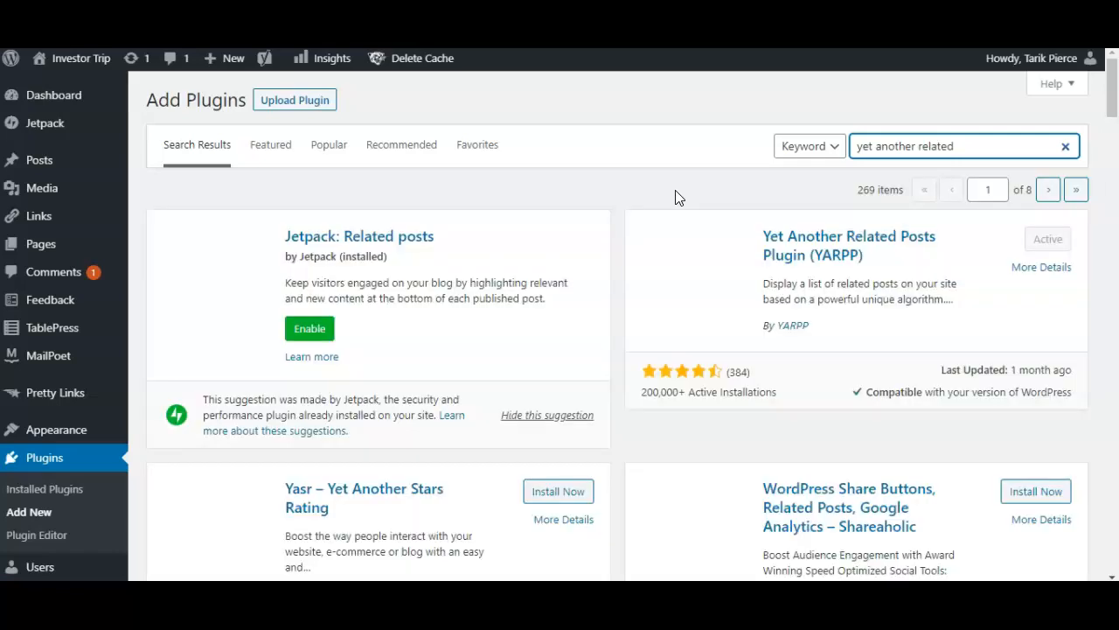
scroll(down, 3)
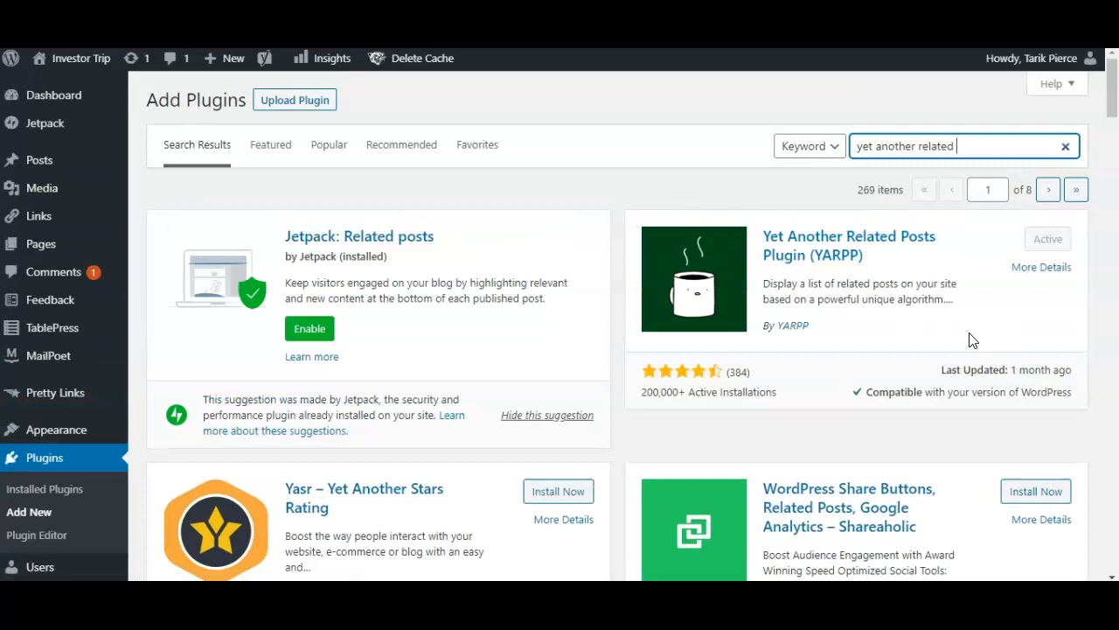
mouse_move(818, 266)
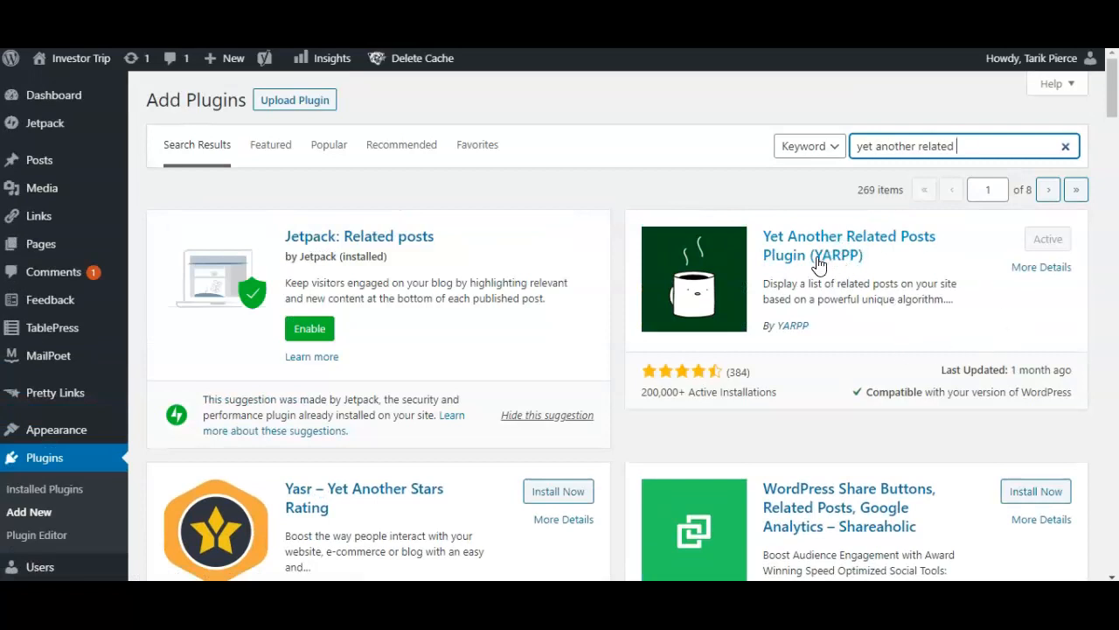
mouse_move(822, 255)
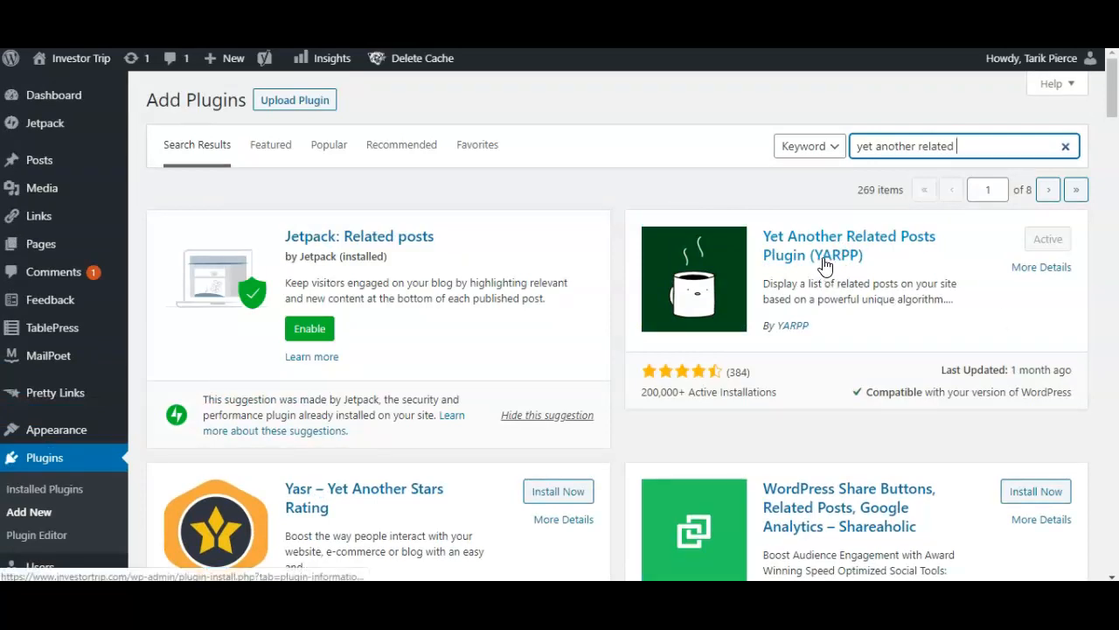
mouse_move(965, 315)
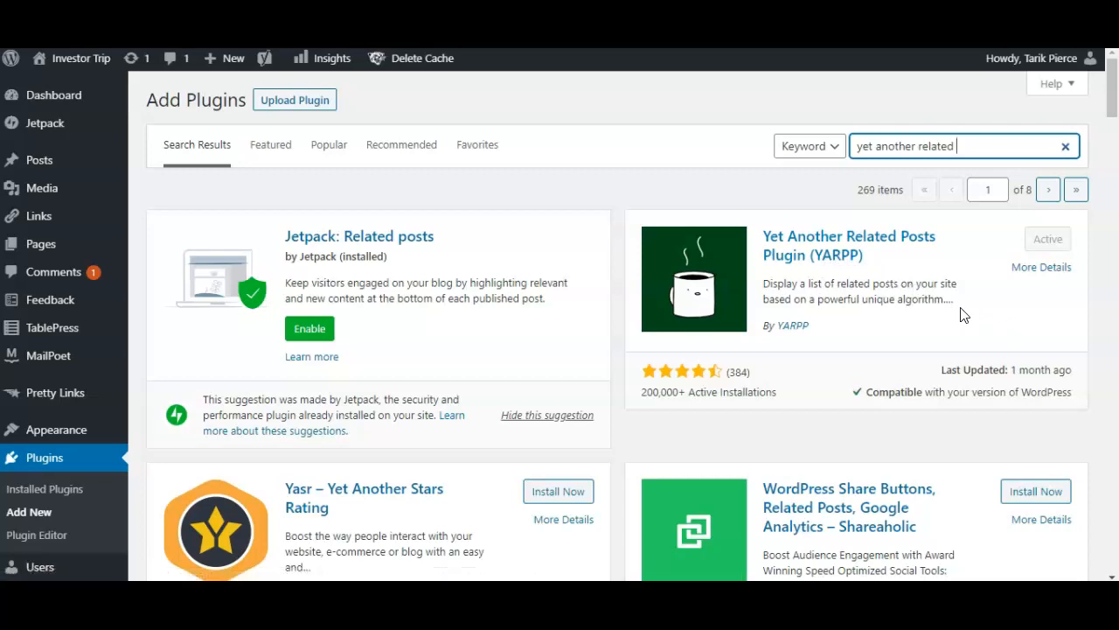
mouse_move(1018, 354)
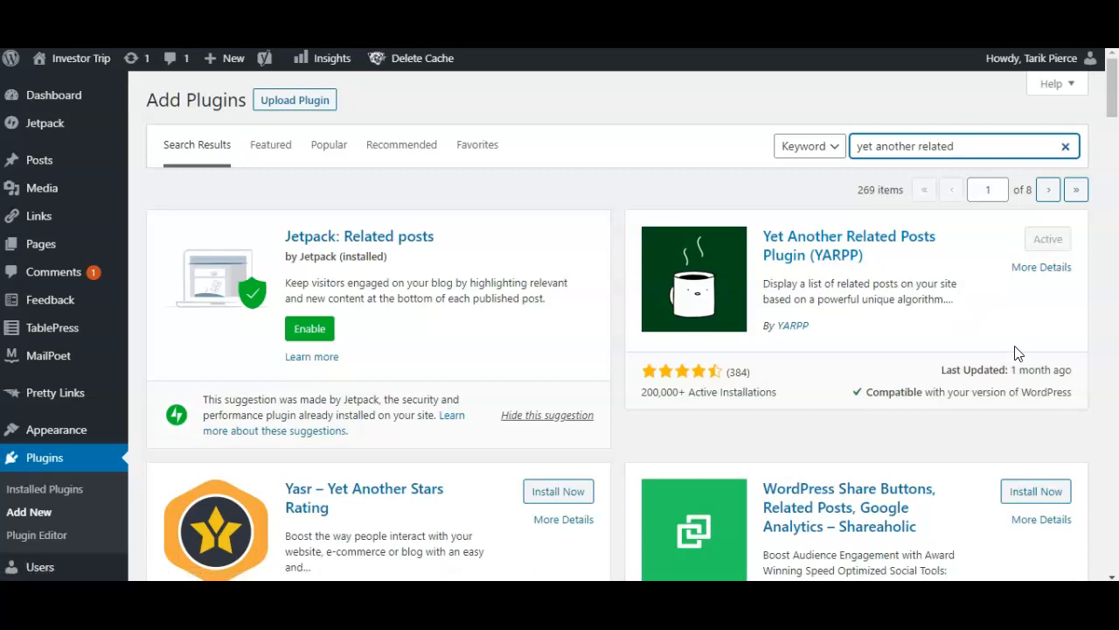
scroll(down, 3)
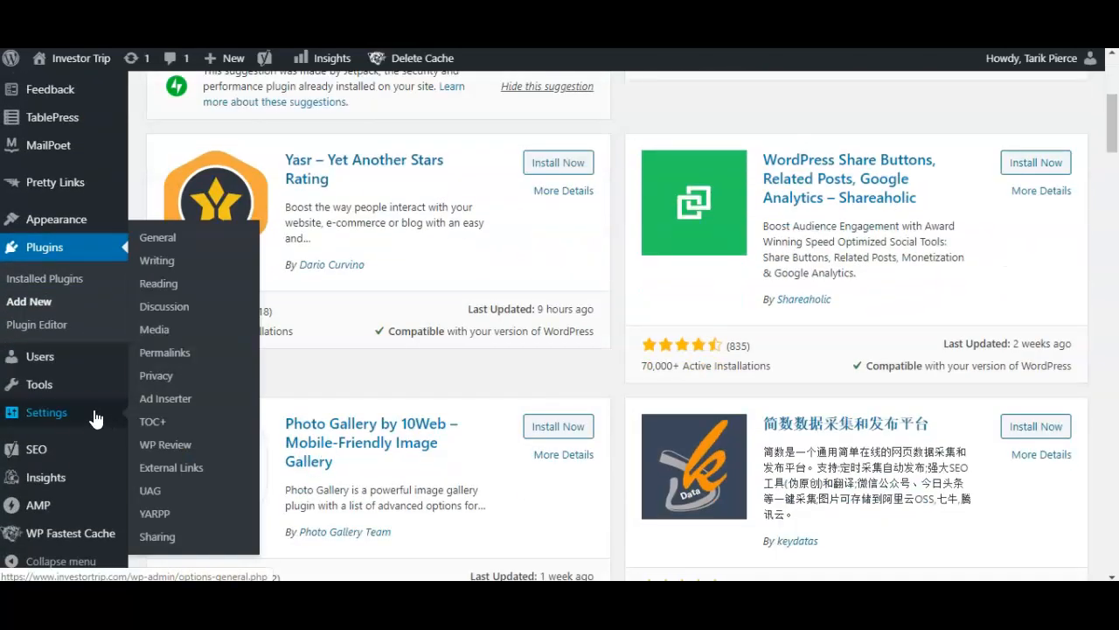
mouse_move(154, 514)
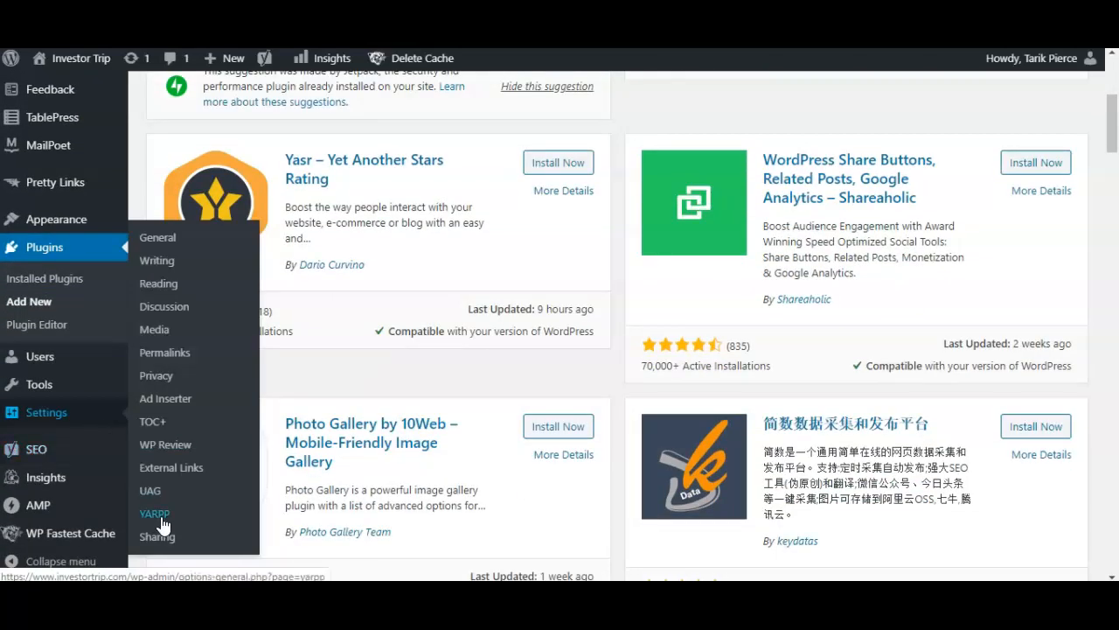
mouse_move(154, 521)
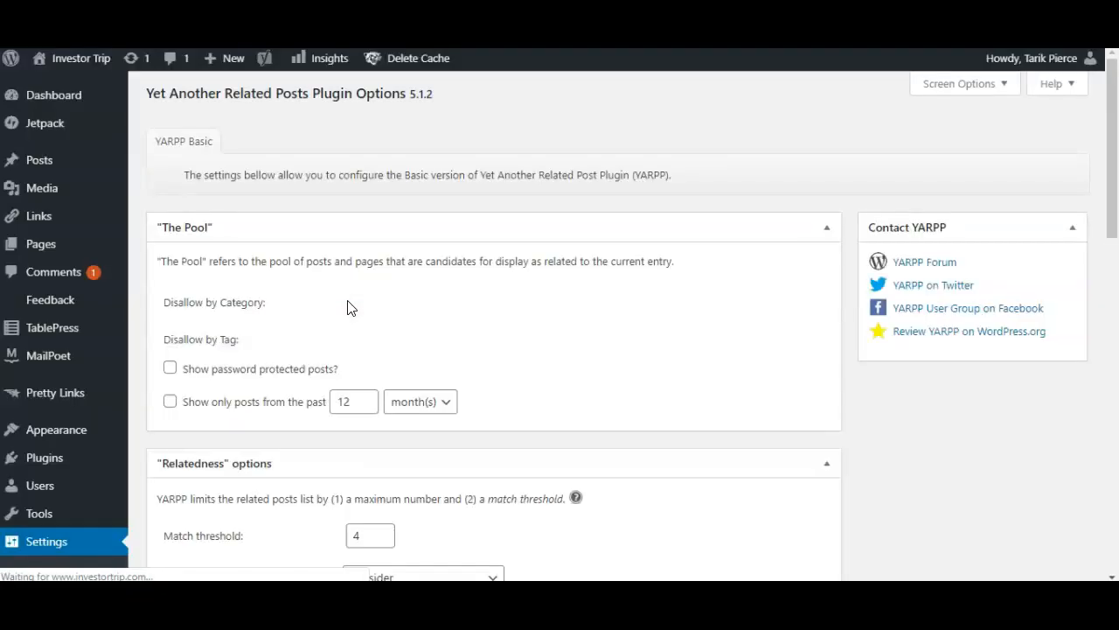
mouse_move(297, 262)
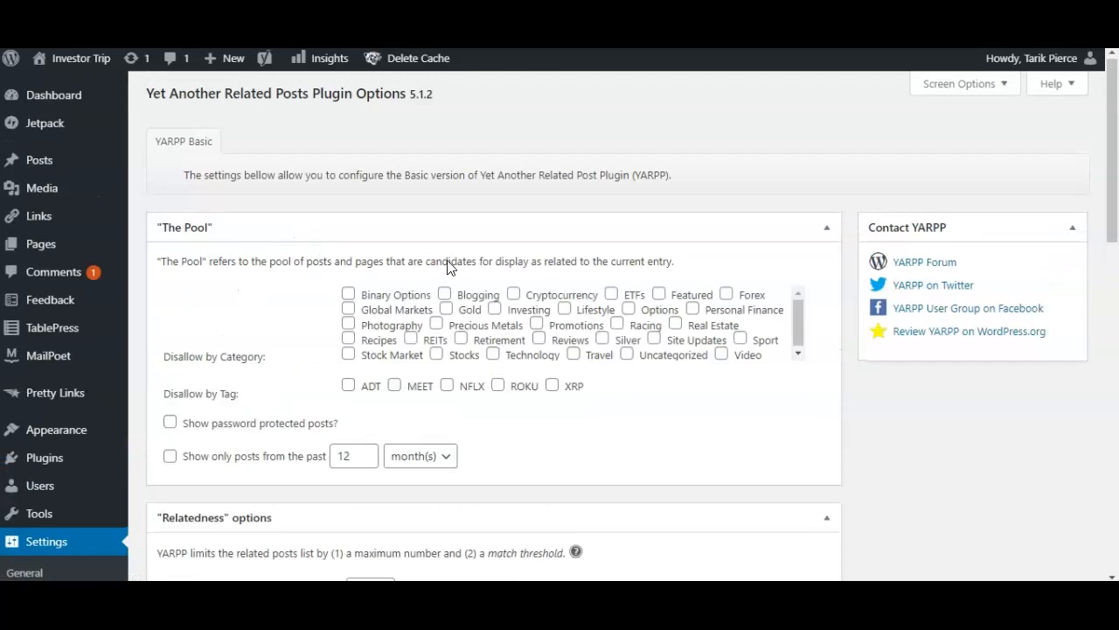
mouse_move(446, 201)
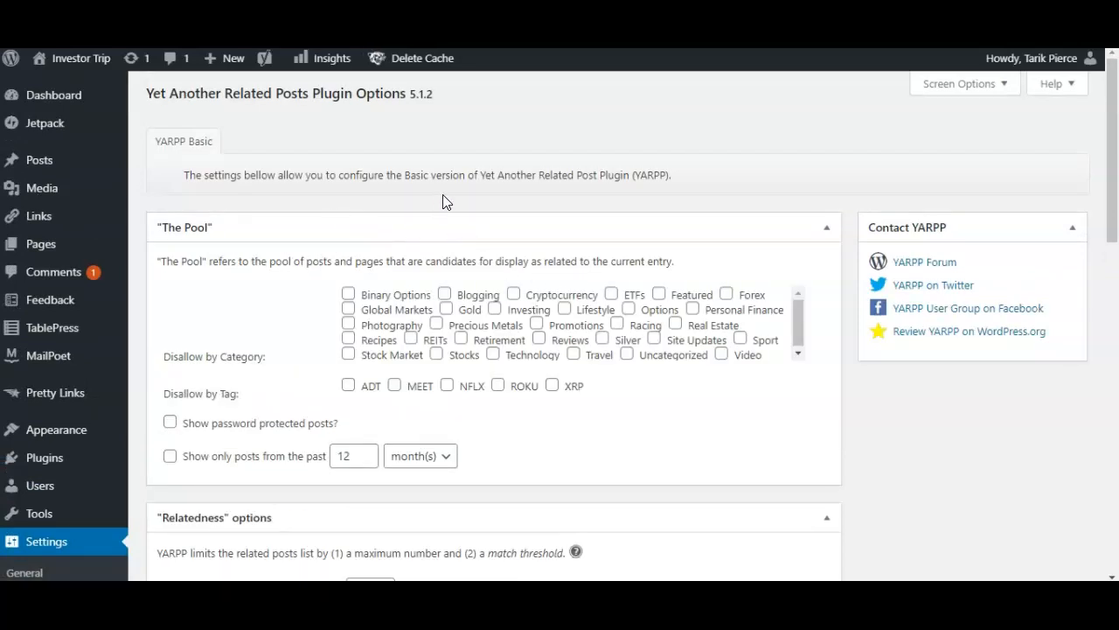
scroll(down, 3)
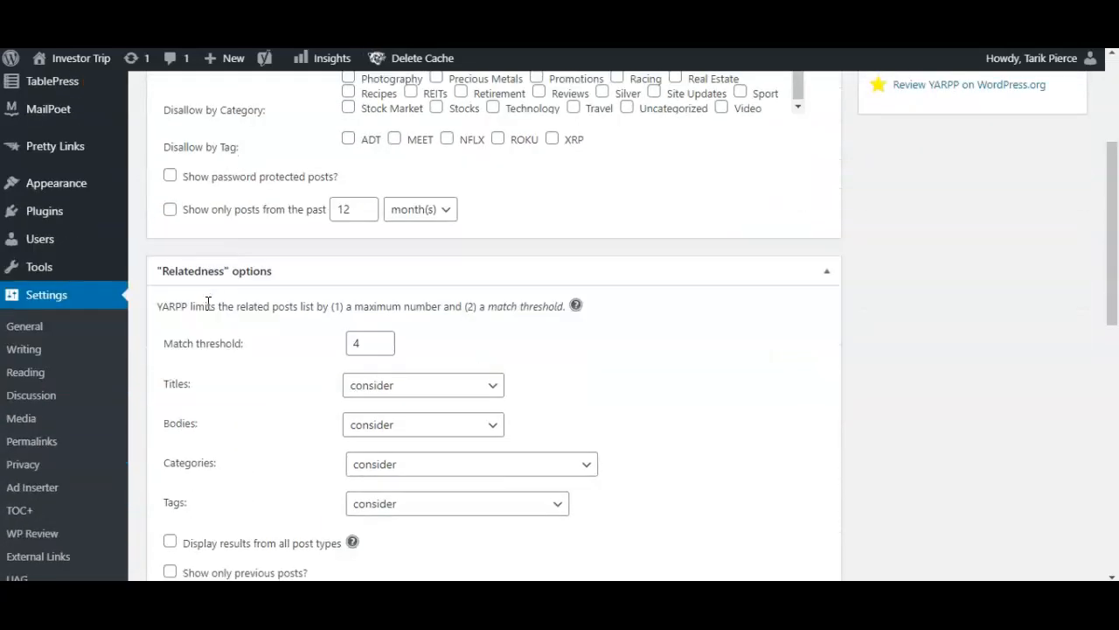
scroll(down, 3)
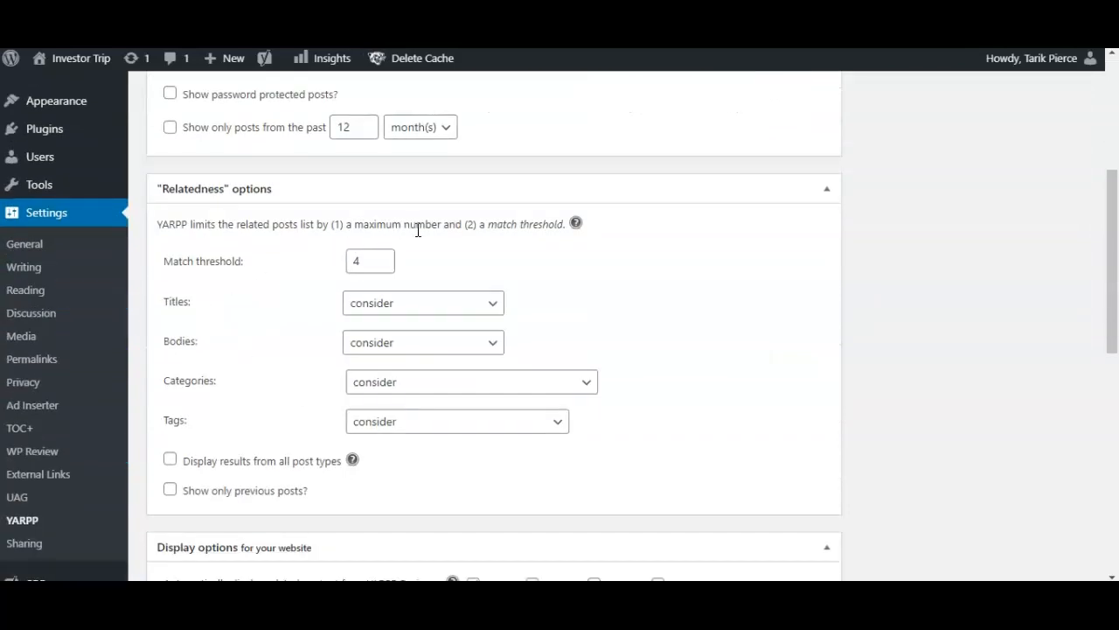
mouse_move(248, 227)
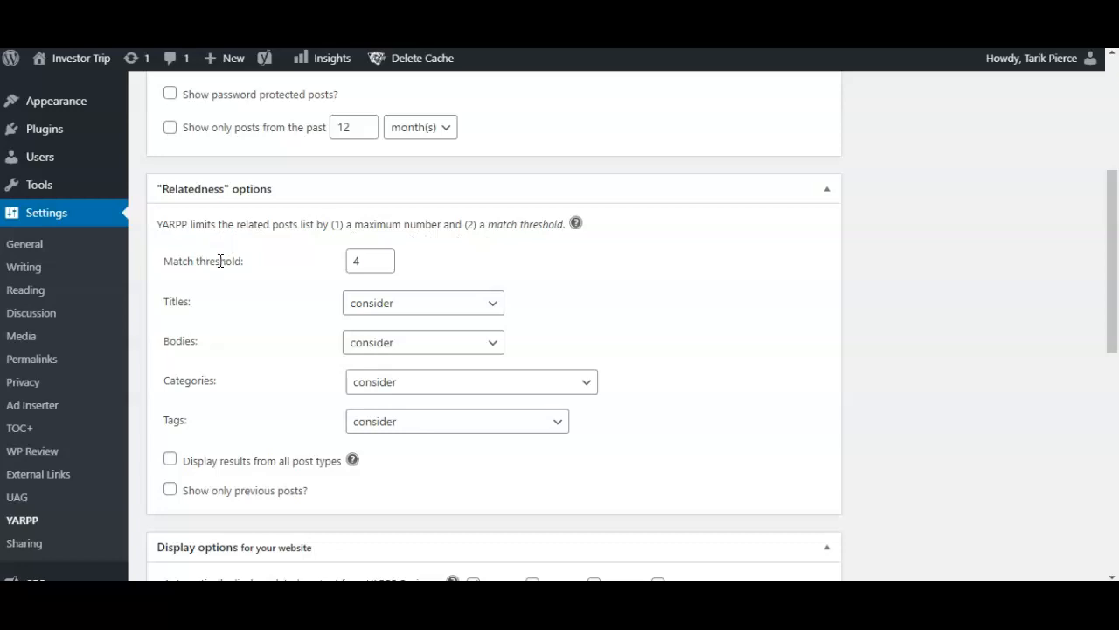
scroll(down, 3)
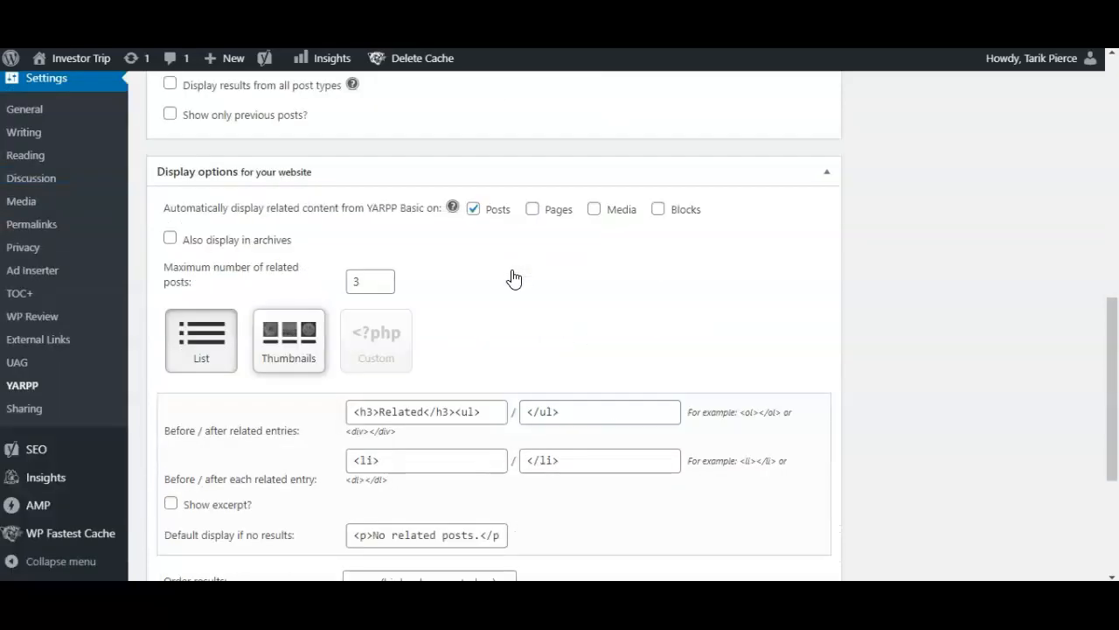
scroll(down, 3)
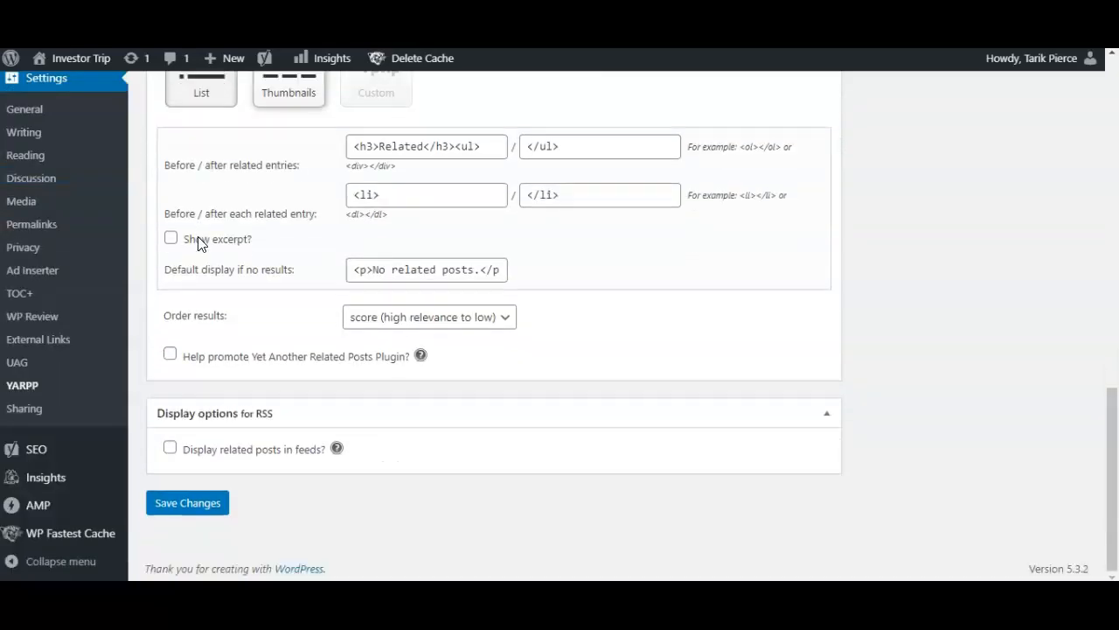
mouse_move(177, 462)
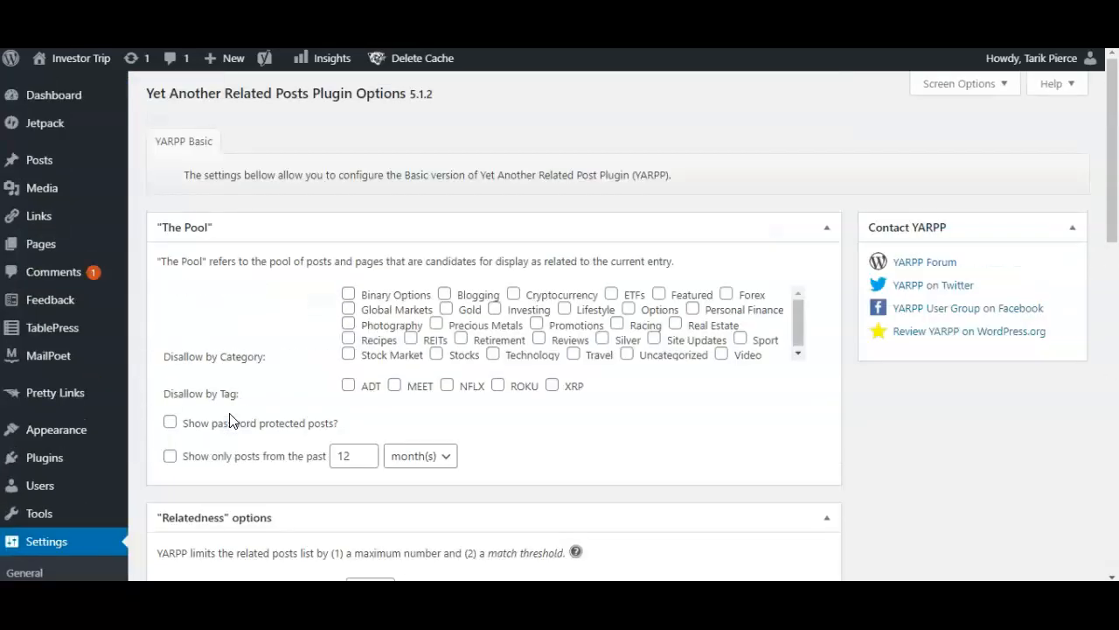
scroll(down, 3)
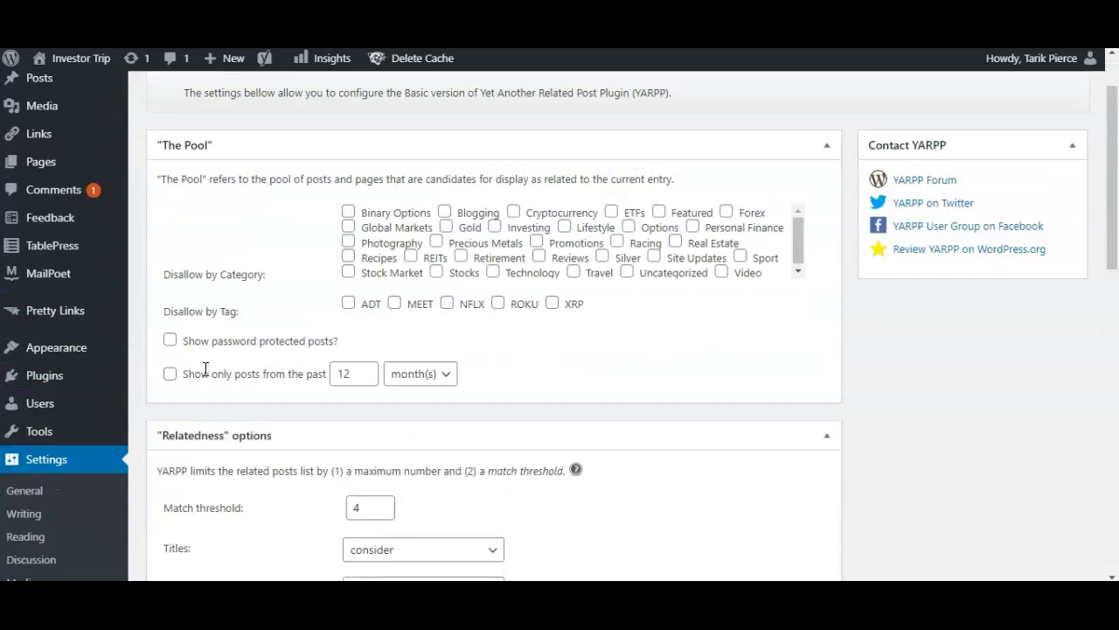
mouse_move(294, 261)
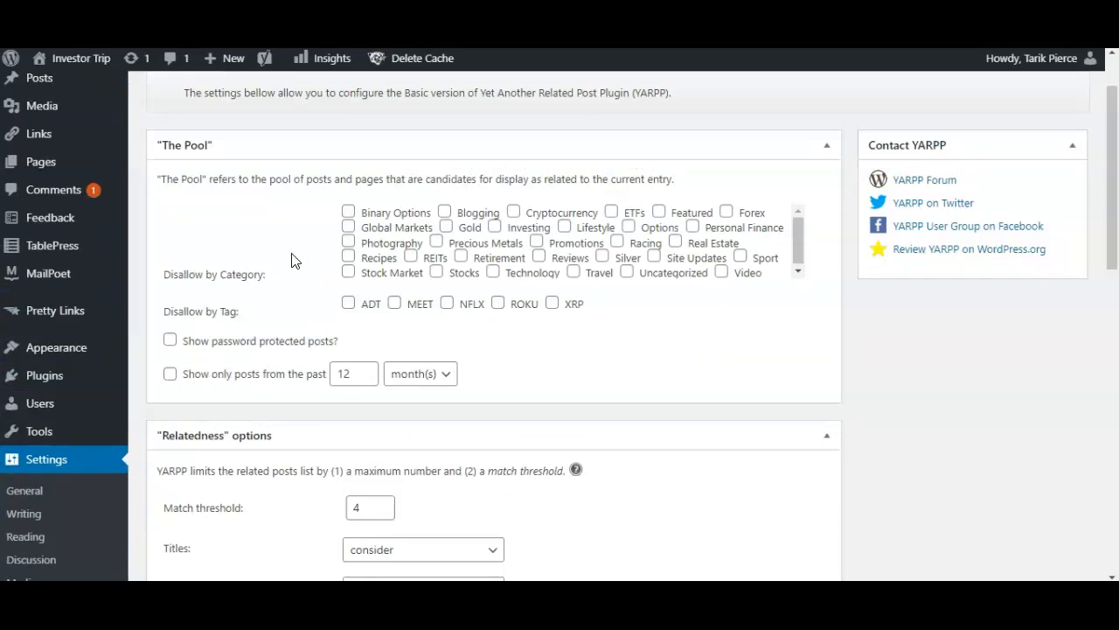
mouse_move(210, 334)
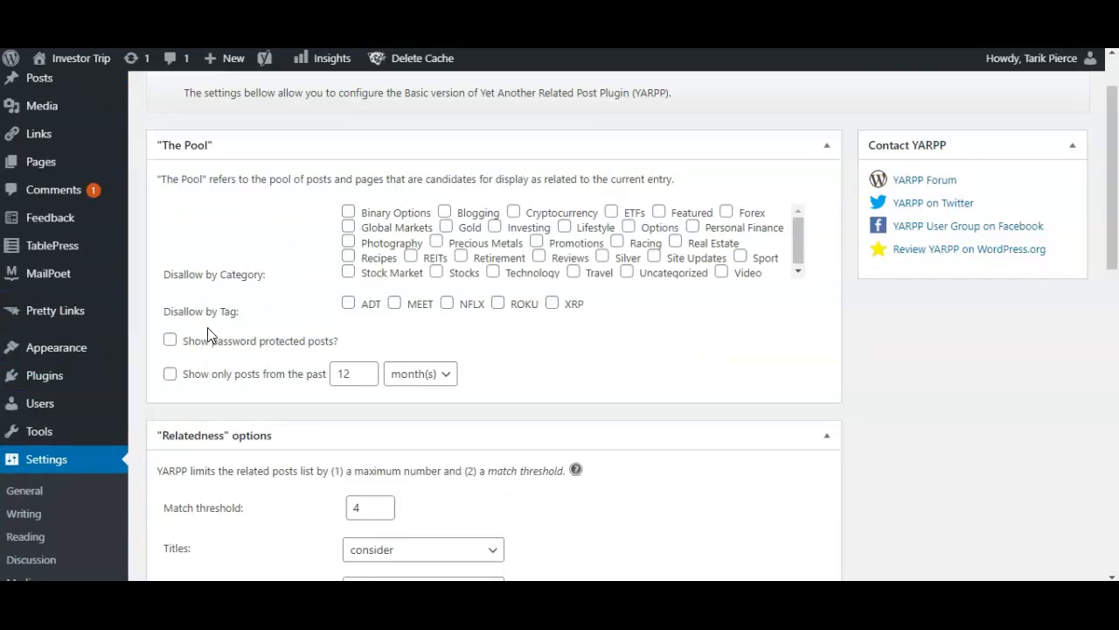
mouse_move(178, 358)
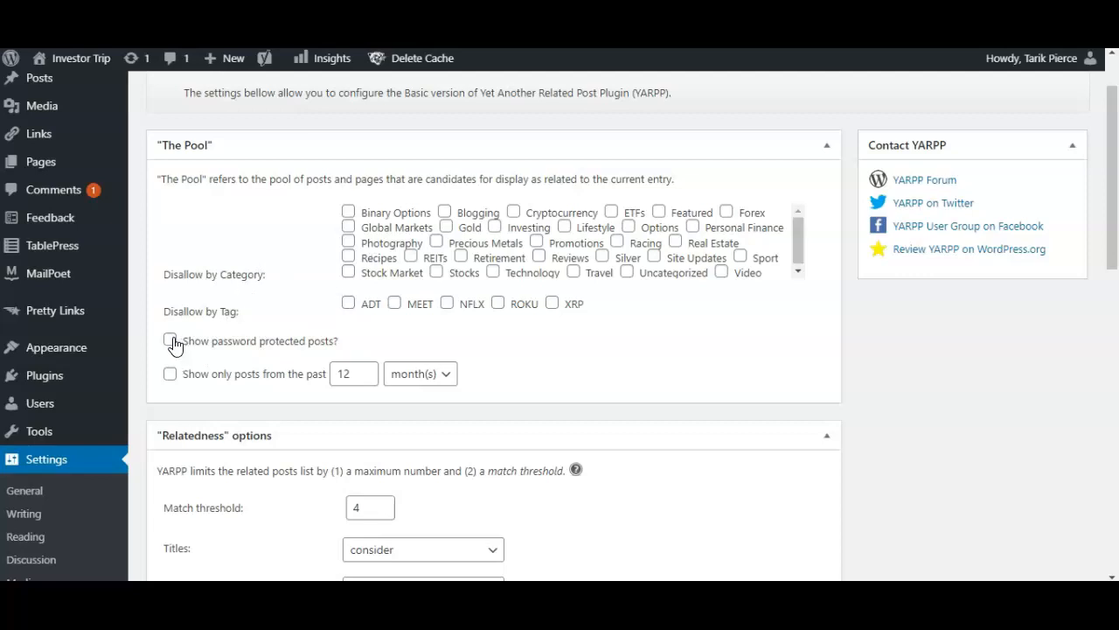
mouse_move(171, 374)
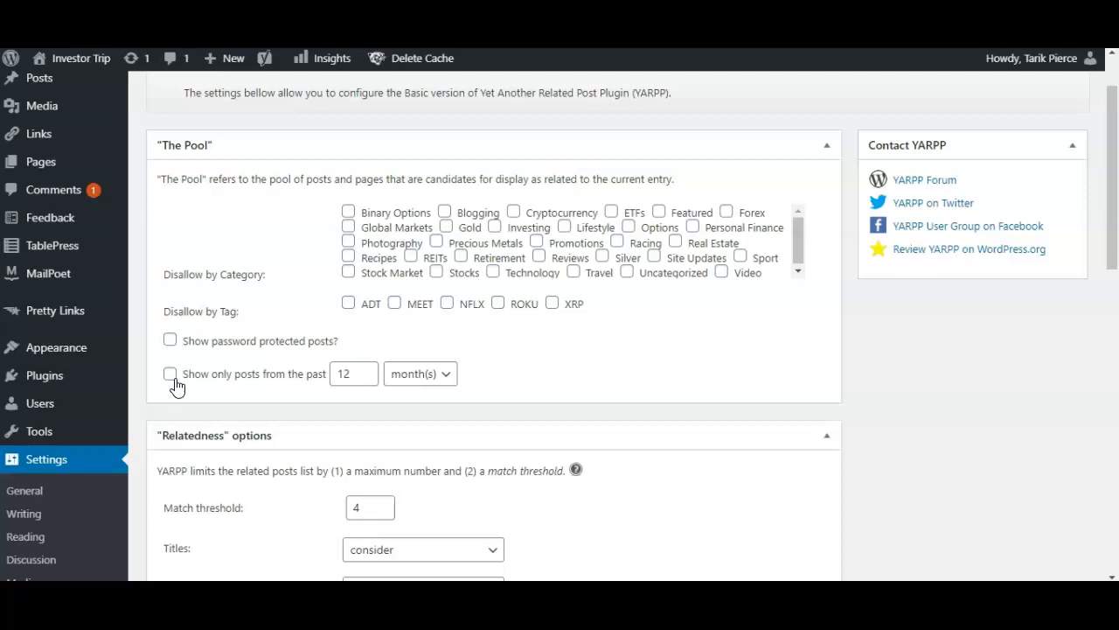
scroll(down, 3)
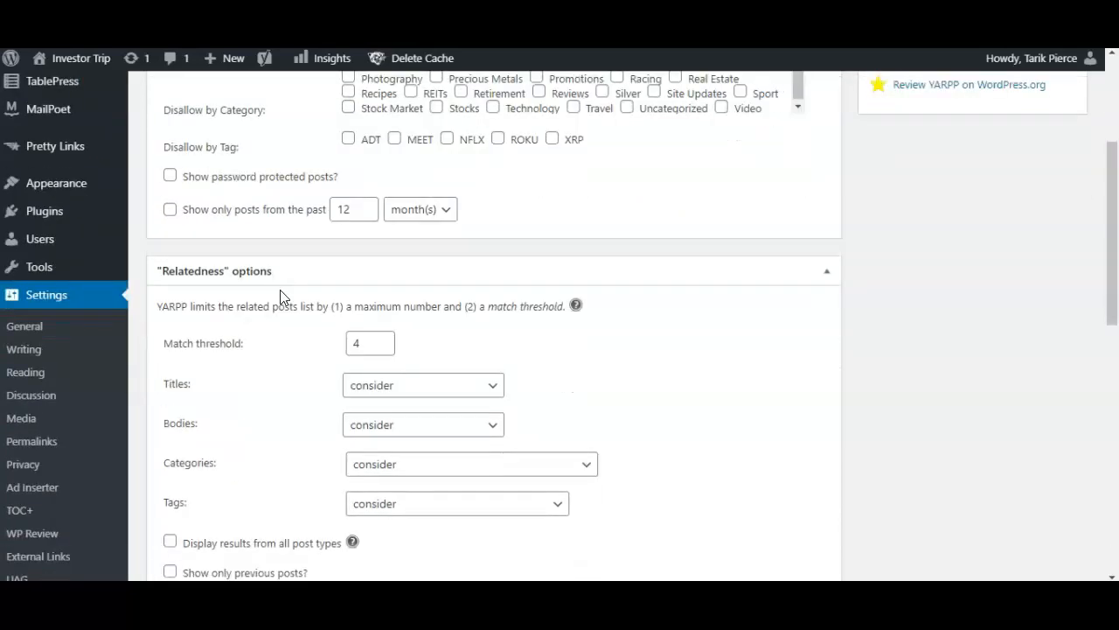
scroll(down, 3)
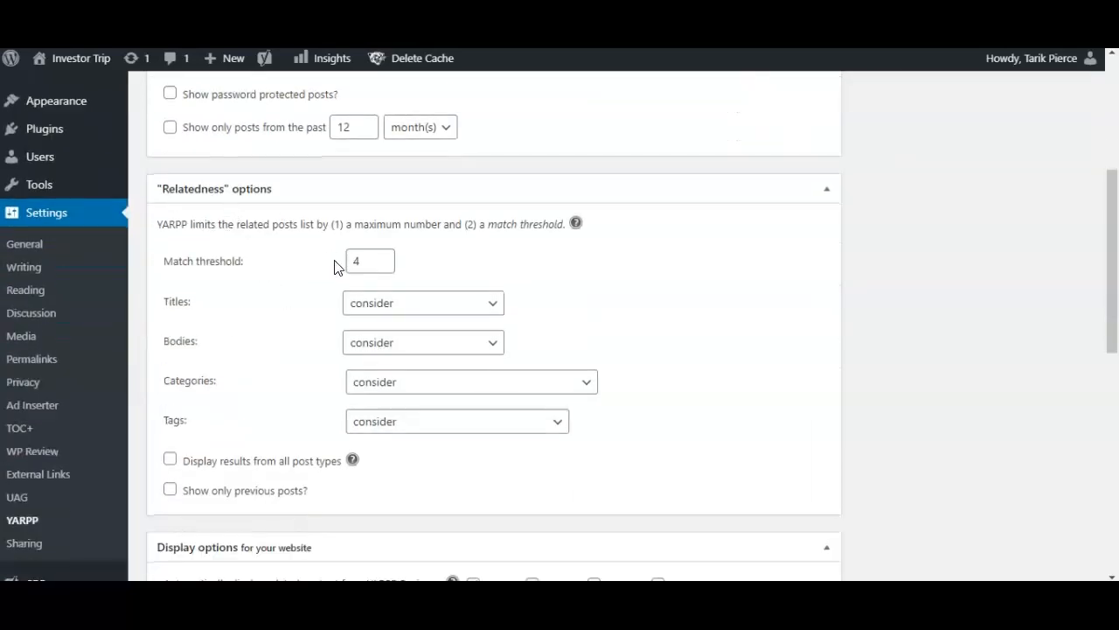
click(371, 261)
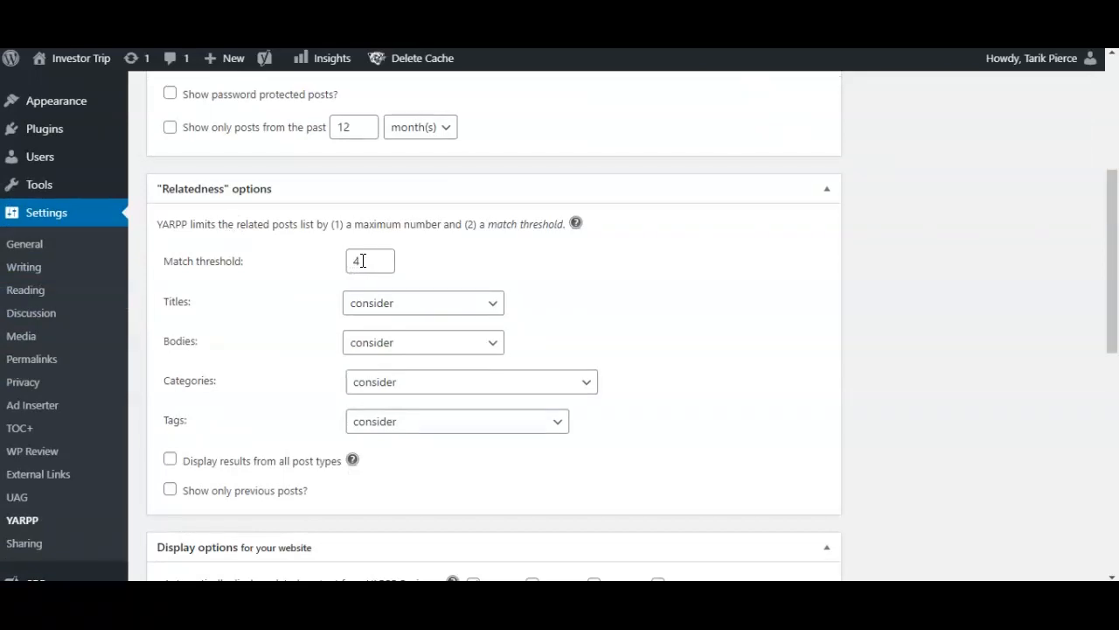
mouse_move(514, 262)
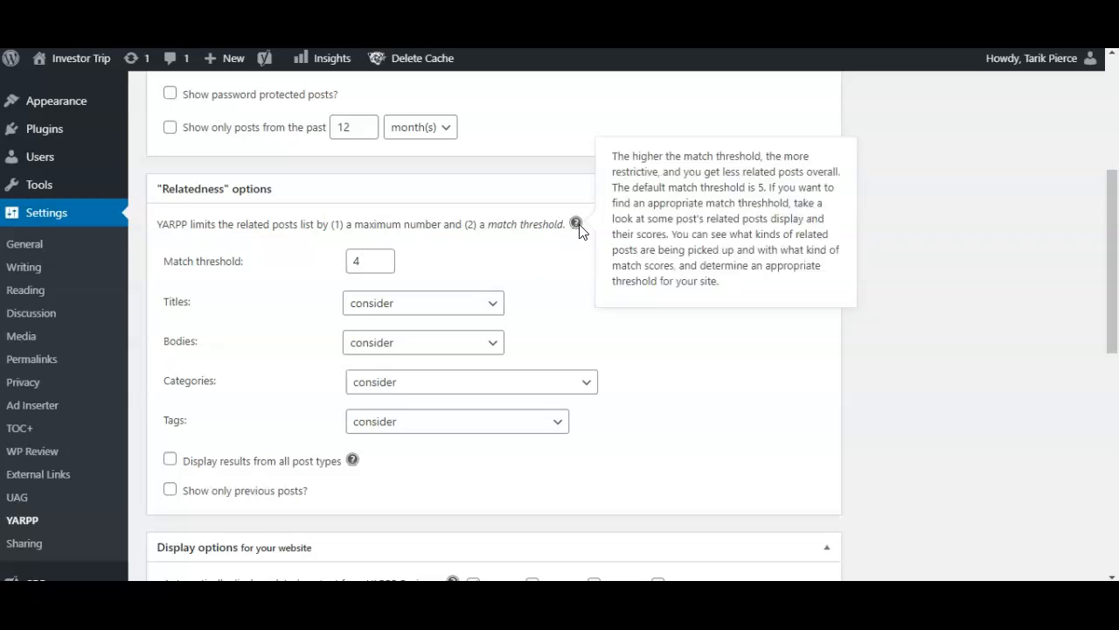
mouse_move(651, 217)
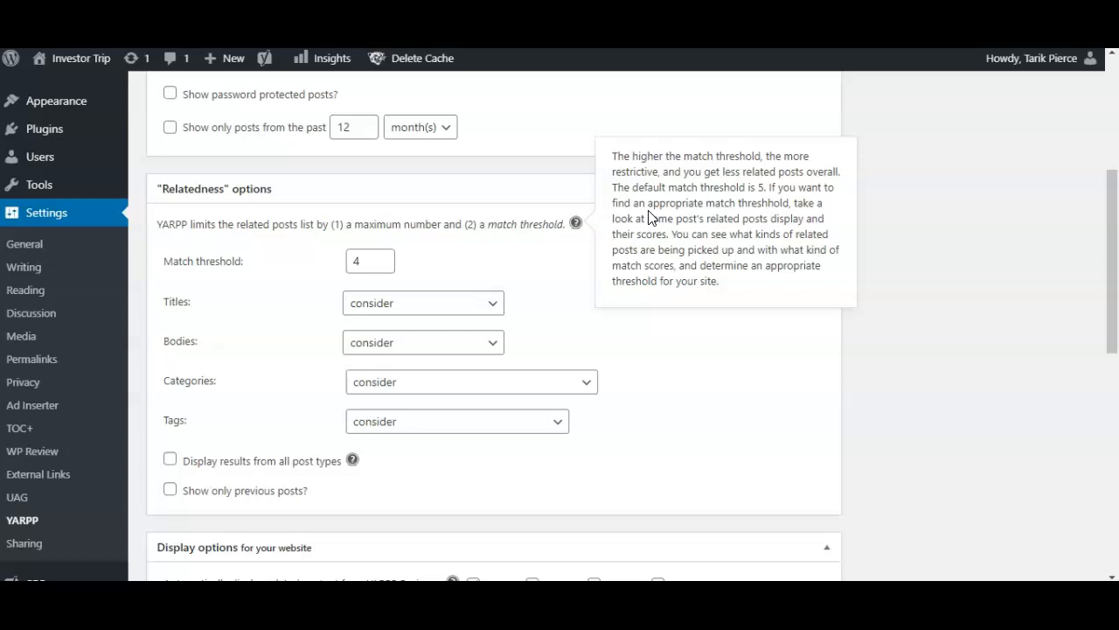
mouse_move(640, 216)
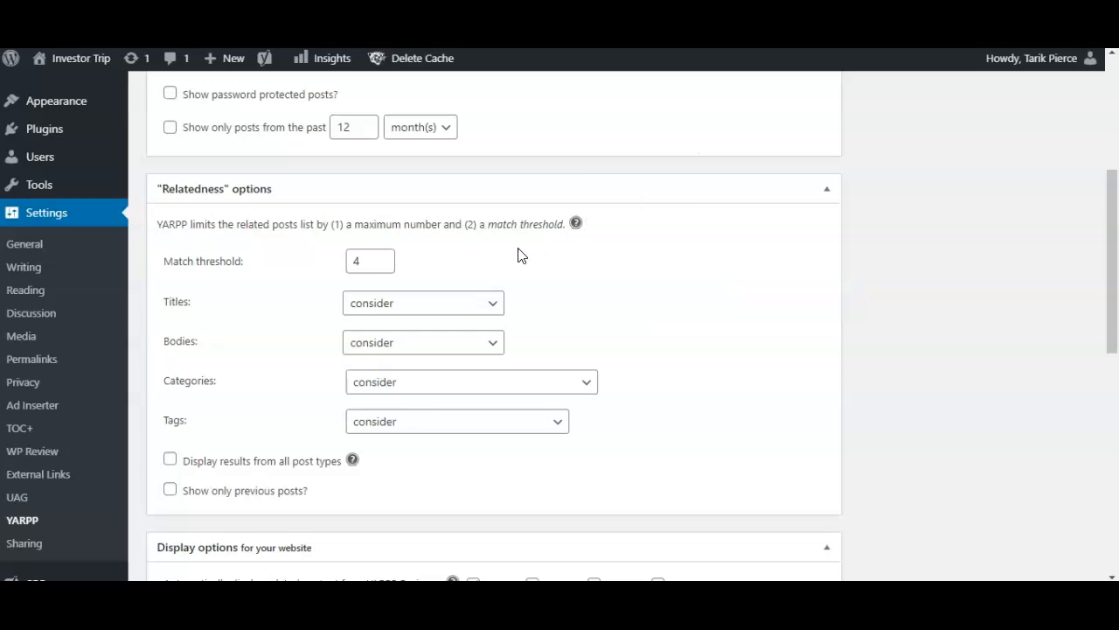
mouse_move(577, 224)
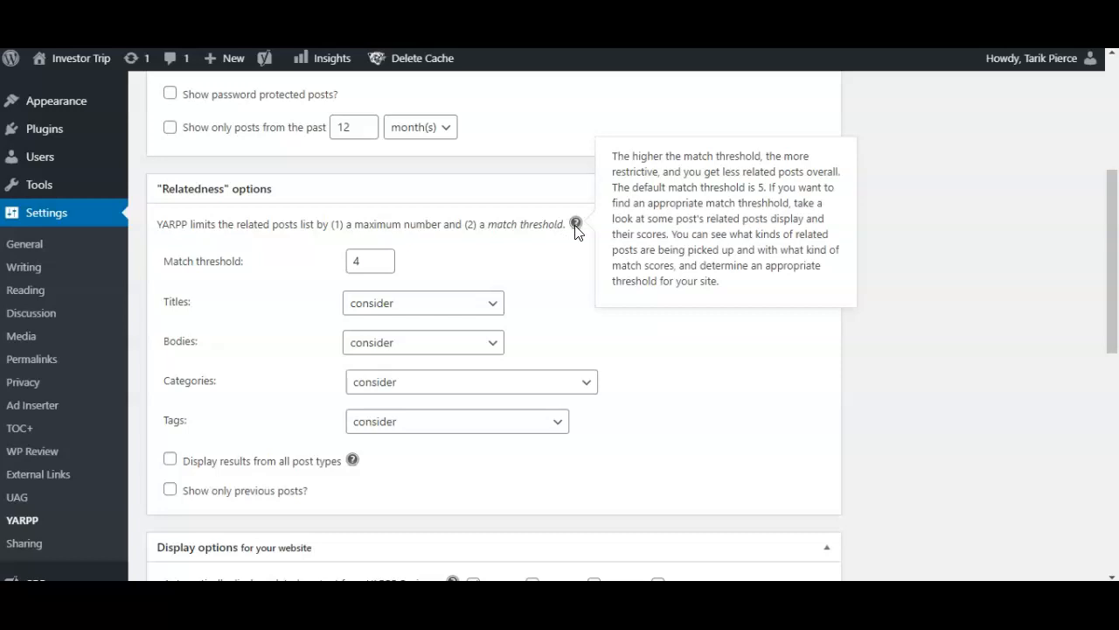
scroll(down, 3)
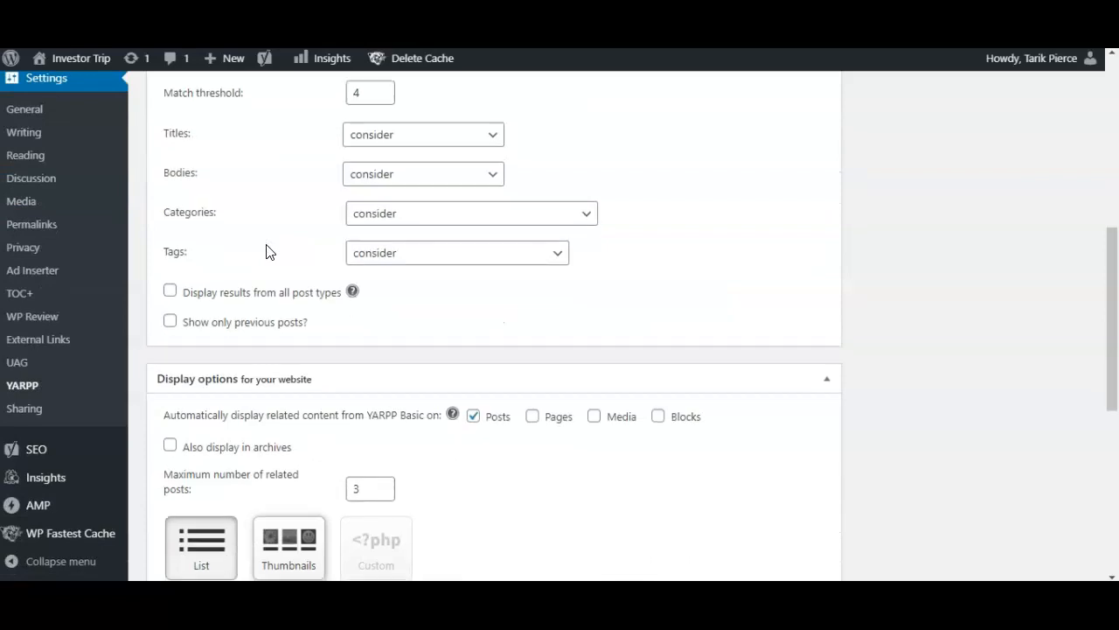
scroll(down, 3)
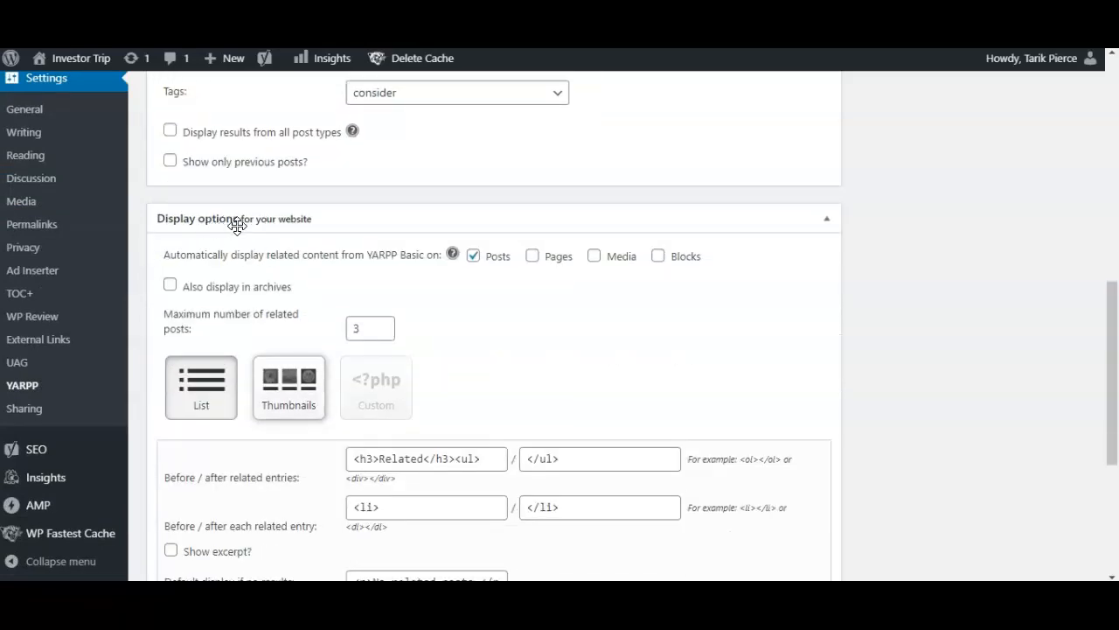
mouse_move(281, 261)
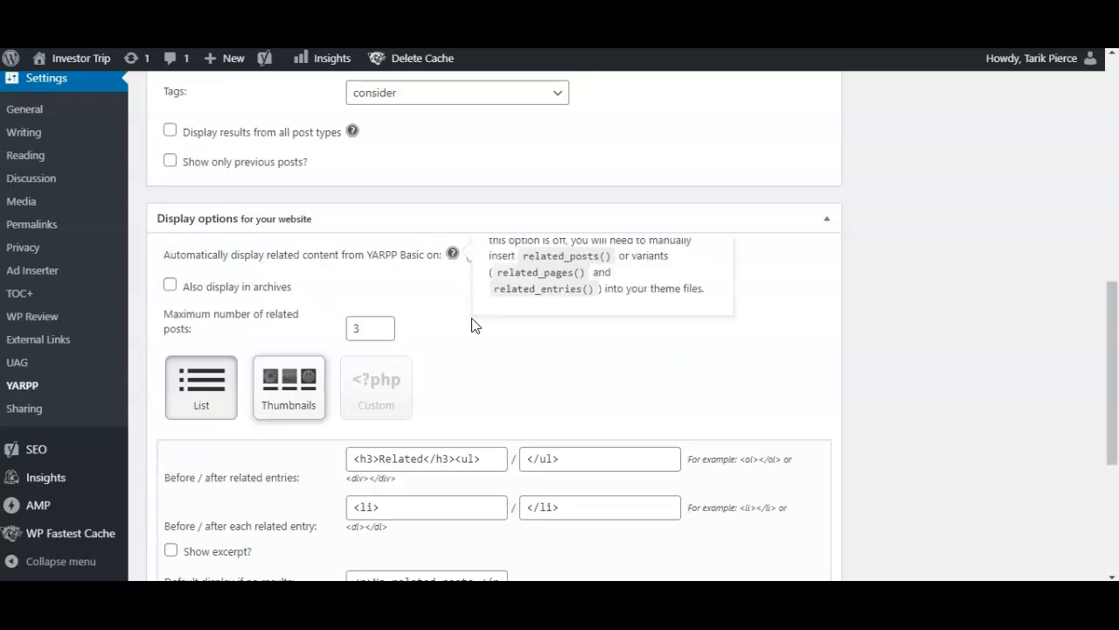
click(472, 255)
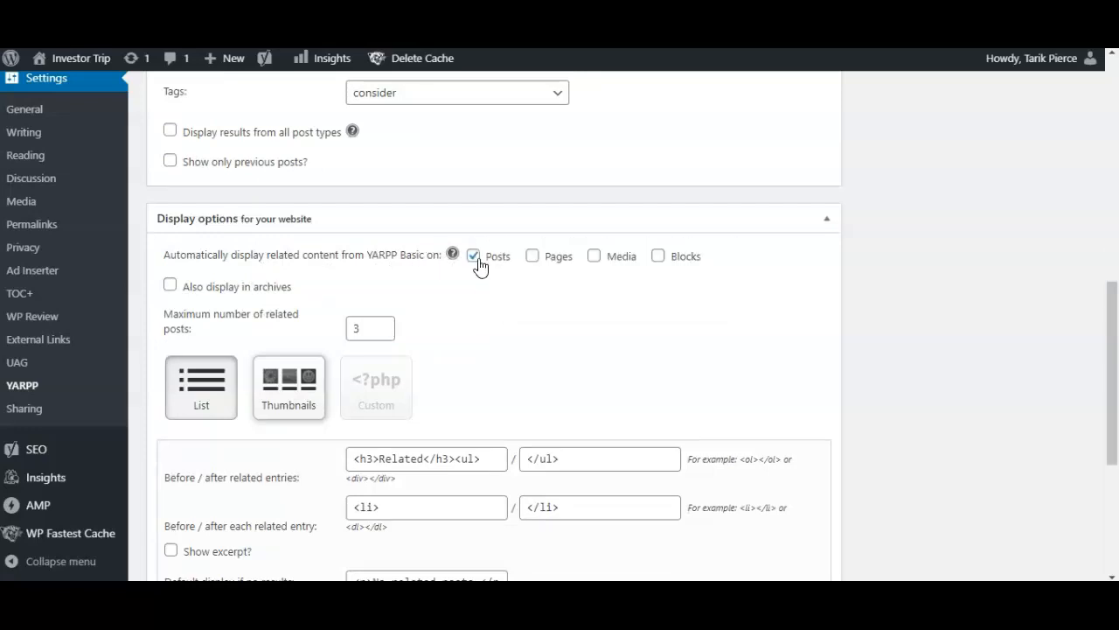
mouse_move(546, 266)
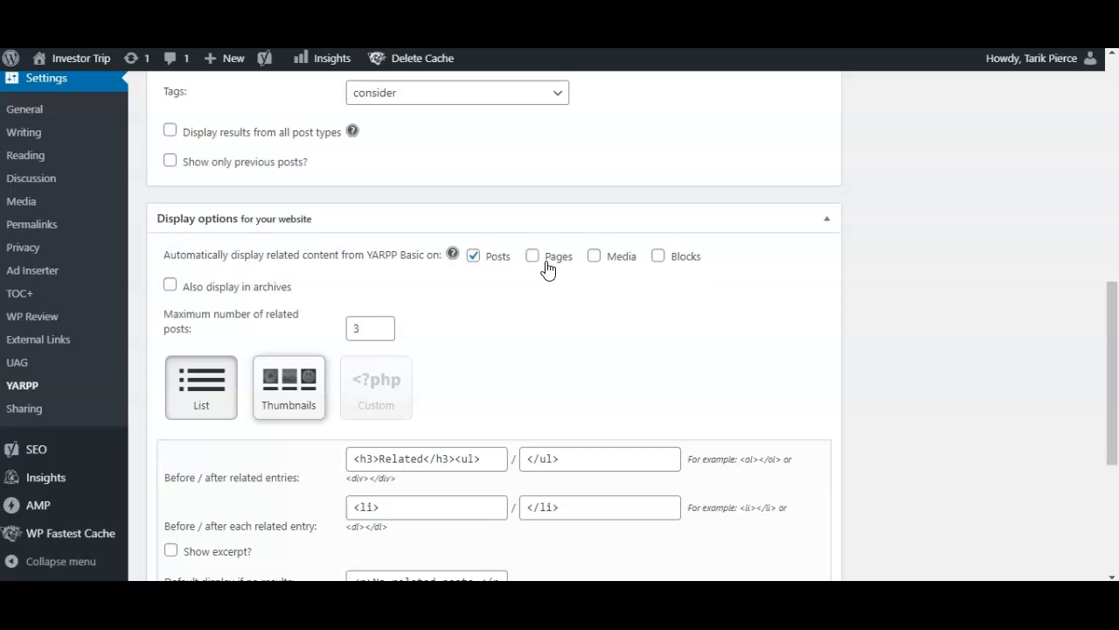
mouse_move(591, 265)
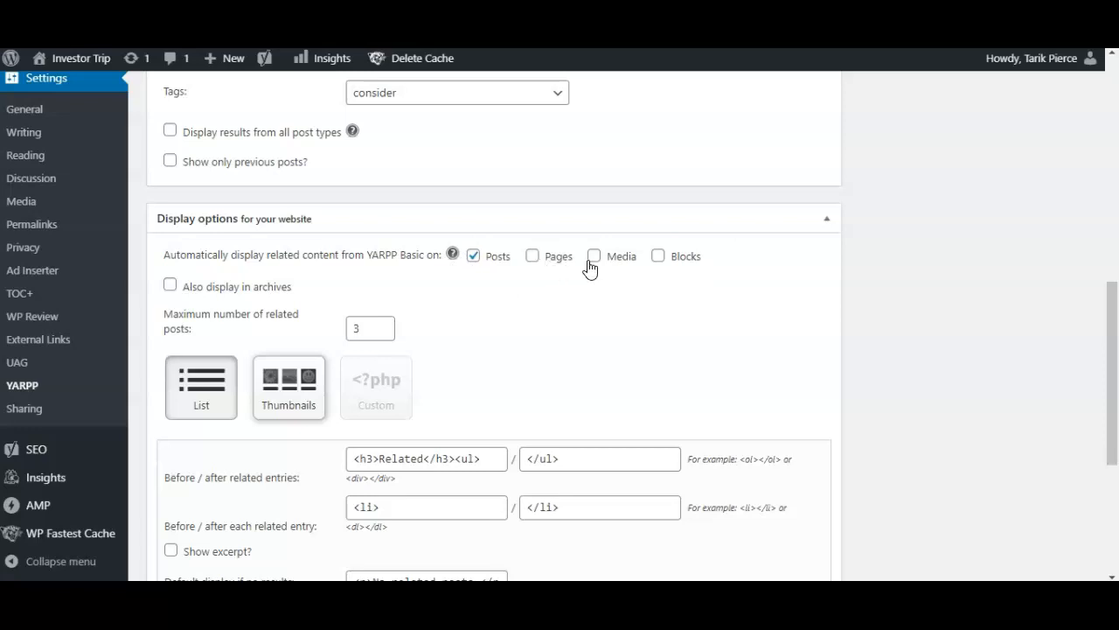
scroll(down, 3)
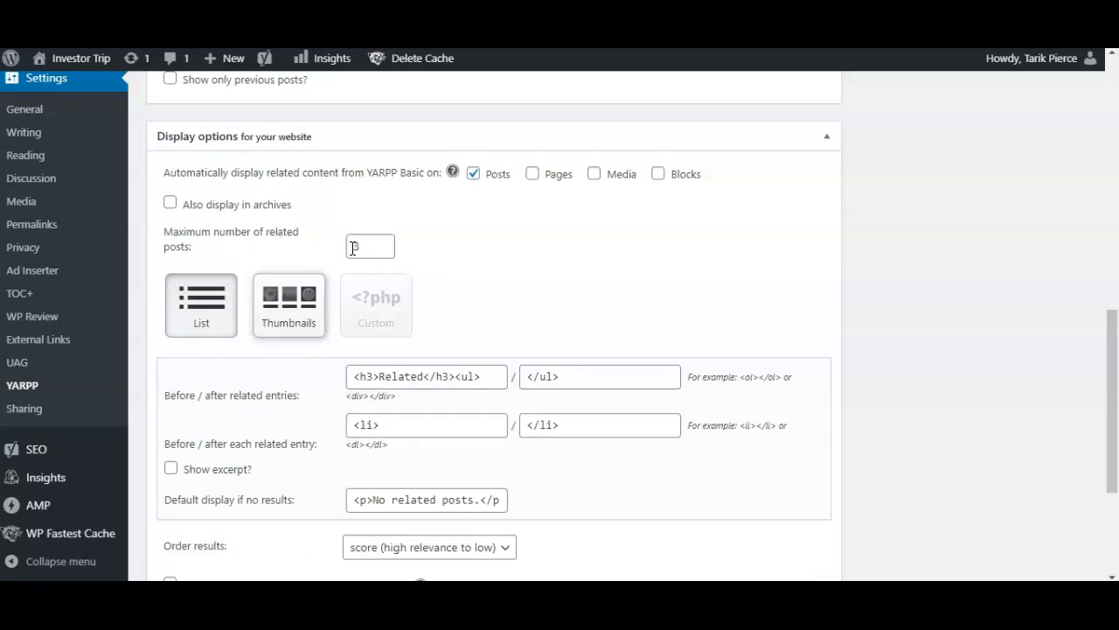
text(3)
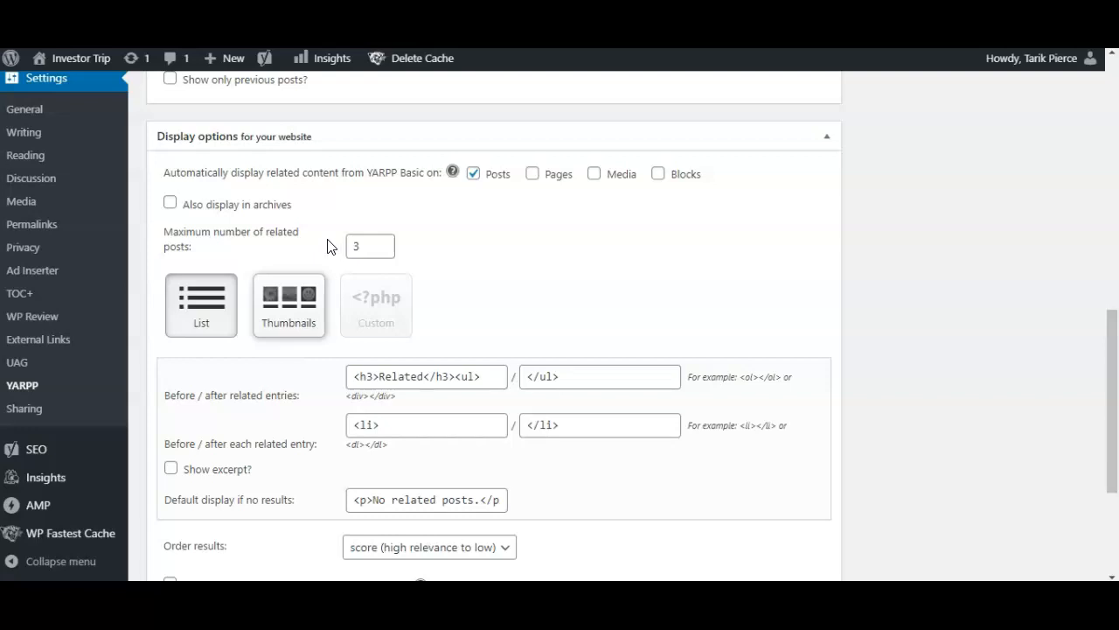
mouse_move(225, 238)
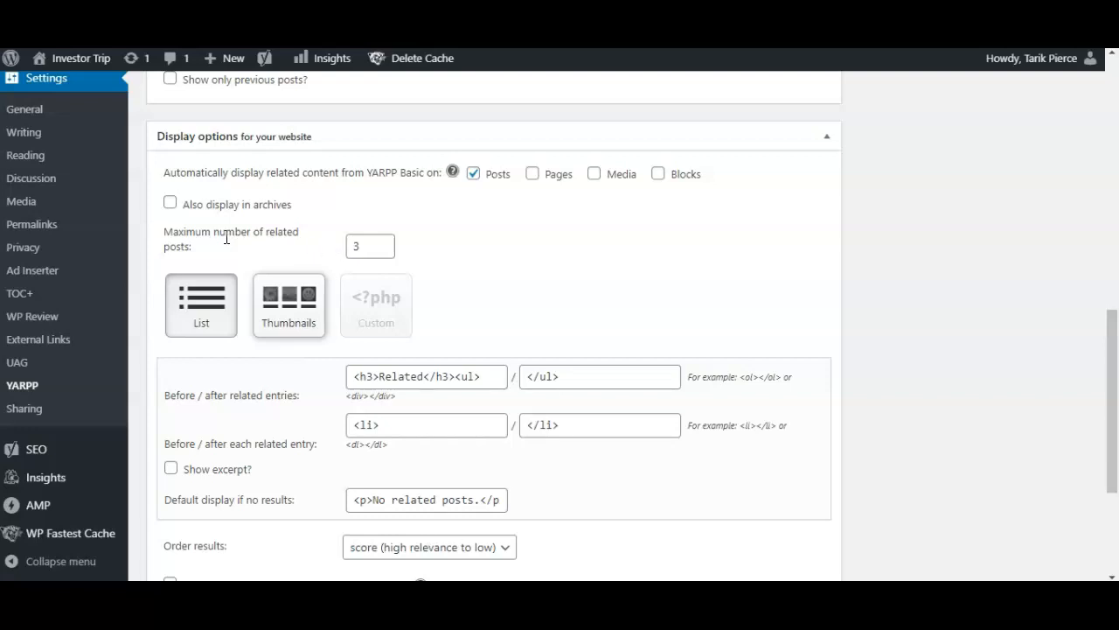
mouse_move(300, 227)
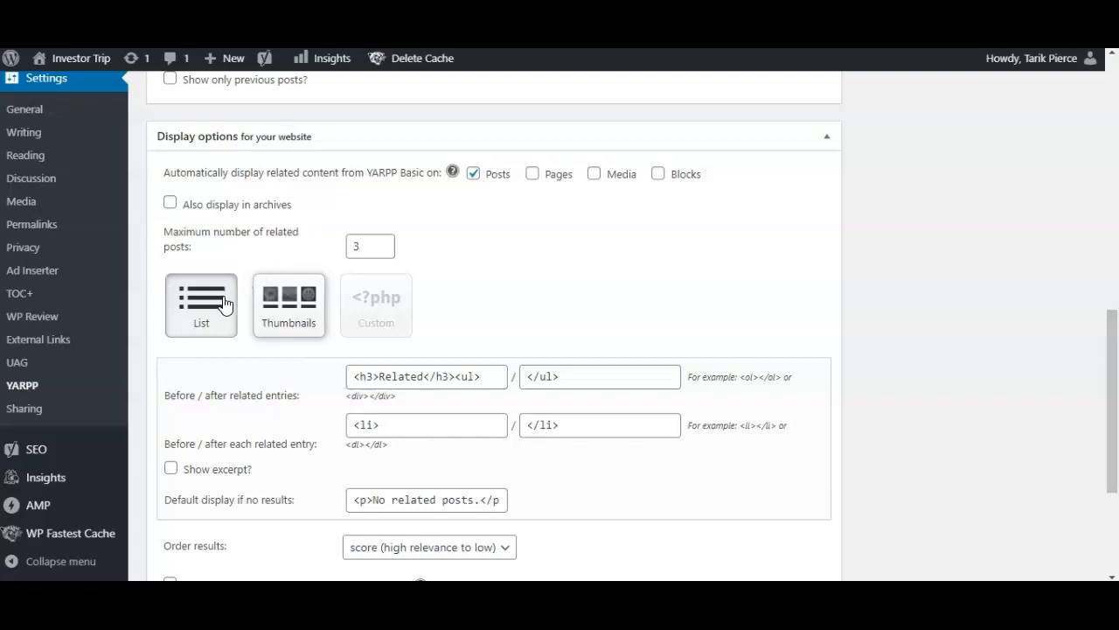
mouse_move(289, 315)
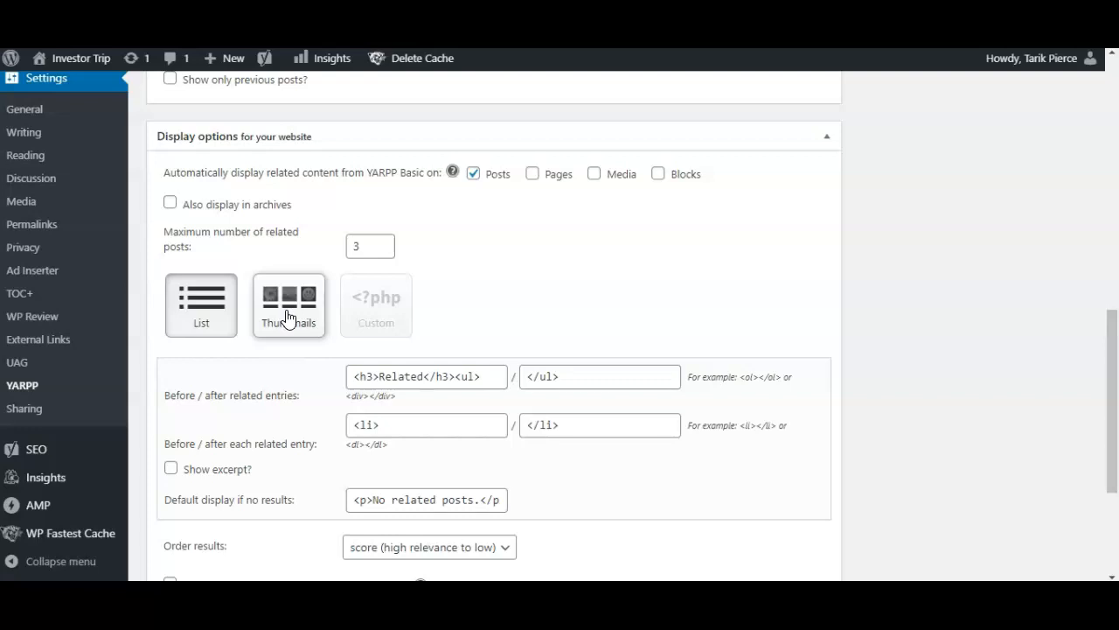
mouse_move(227, 308)
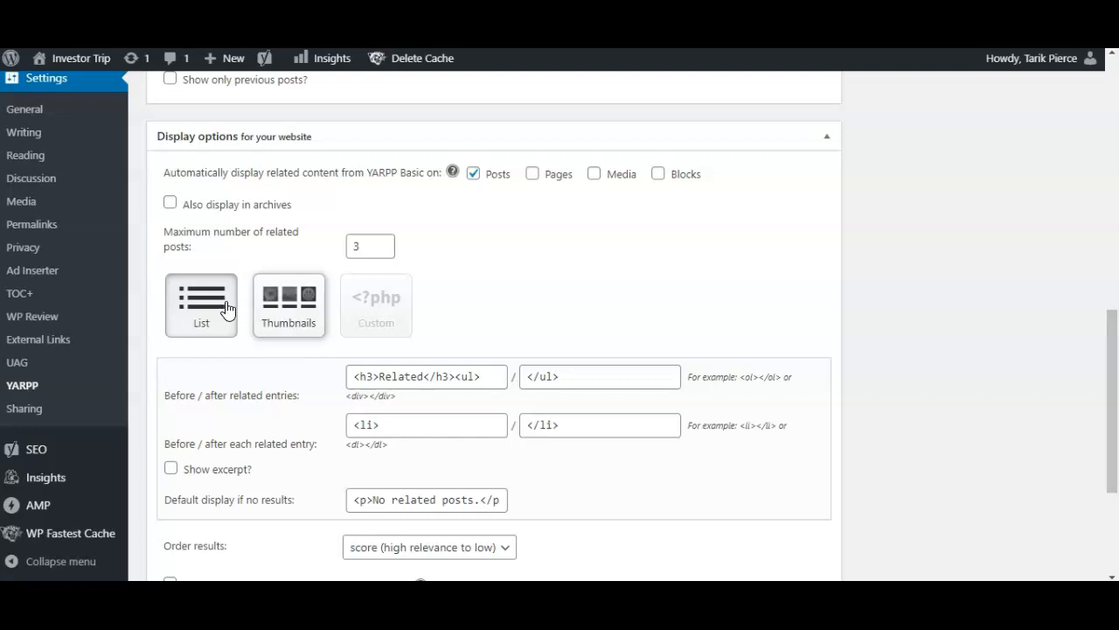
mouse_move(241, 245)
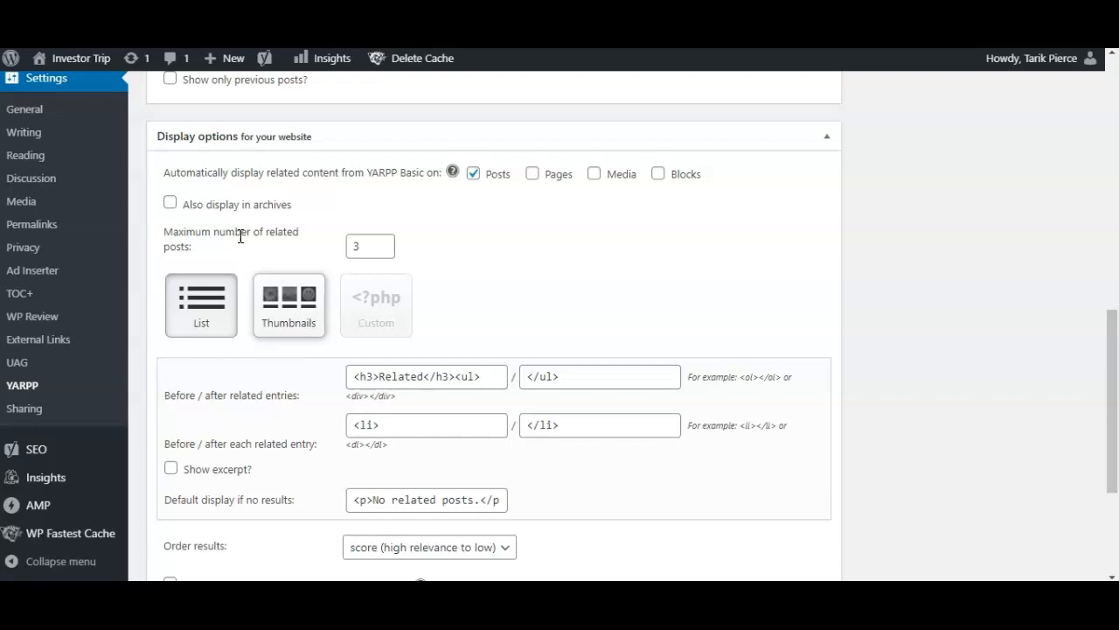
mouse_move(173, 329)
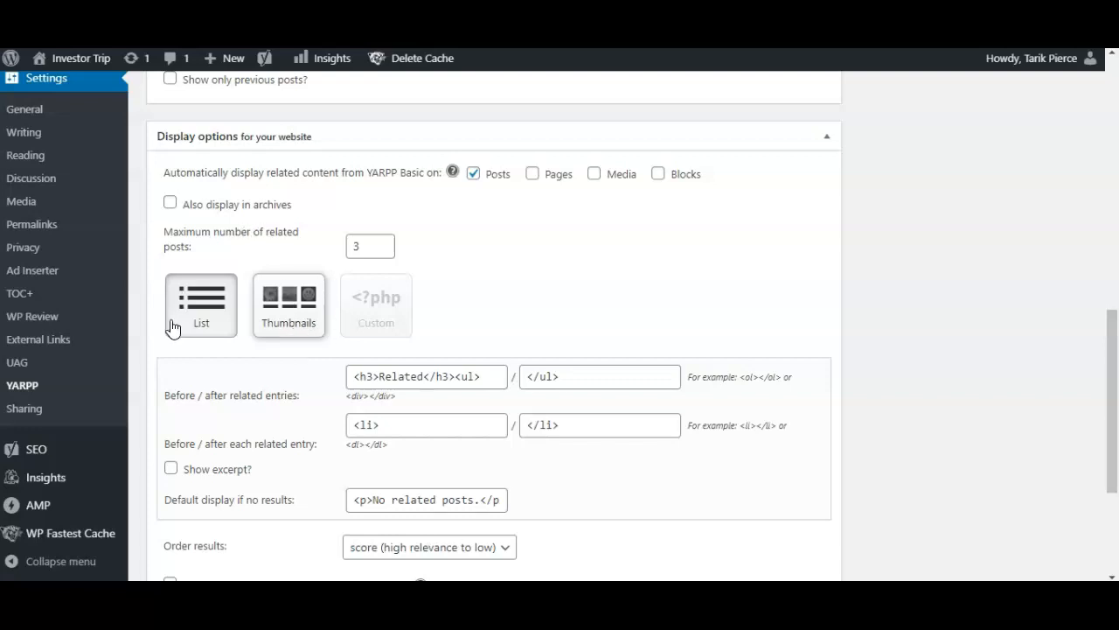
mouse_move(278, 314)
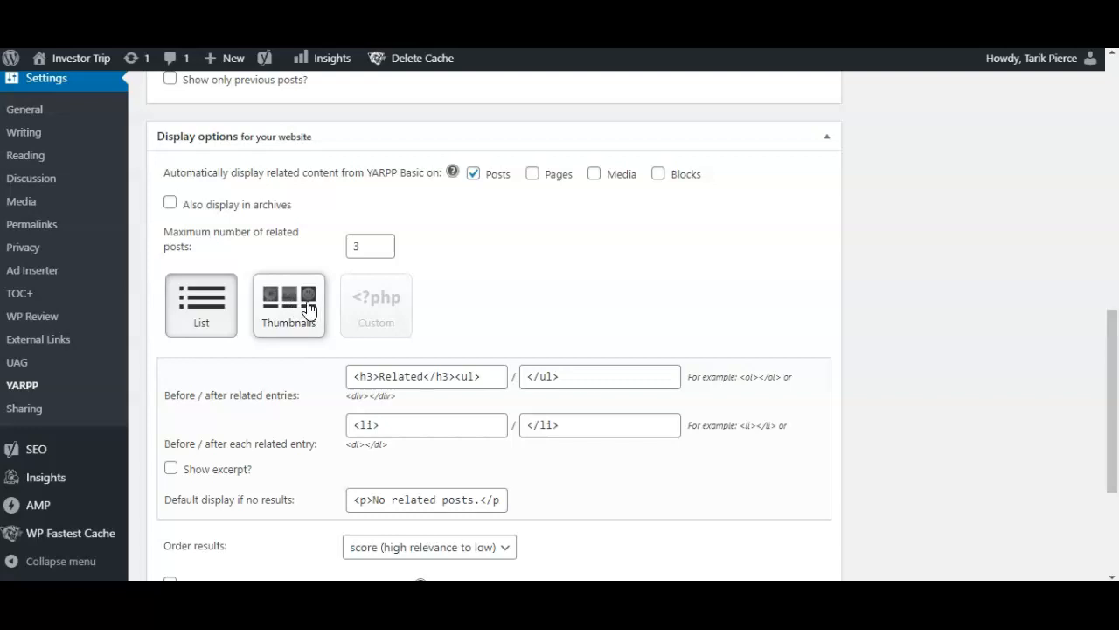
mouse_move(306, 342)
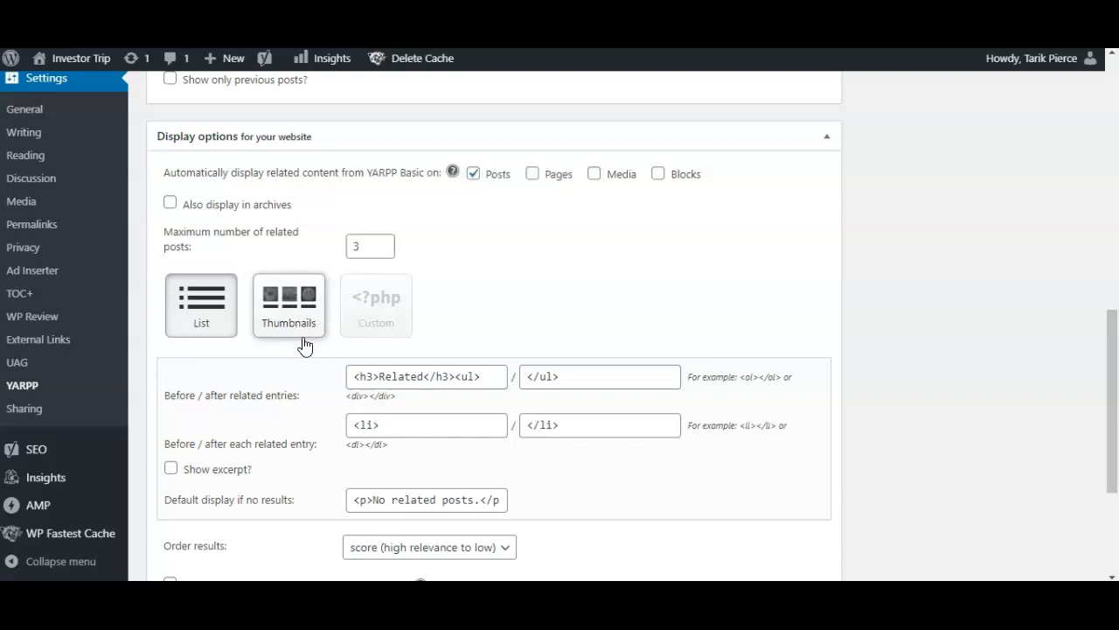
mouse_move(294, 313)
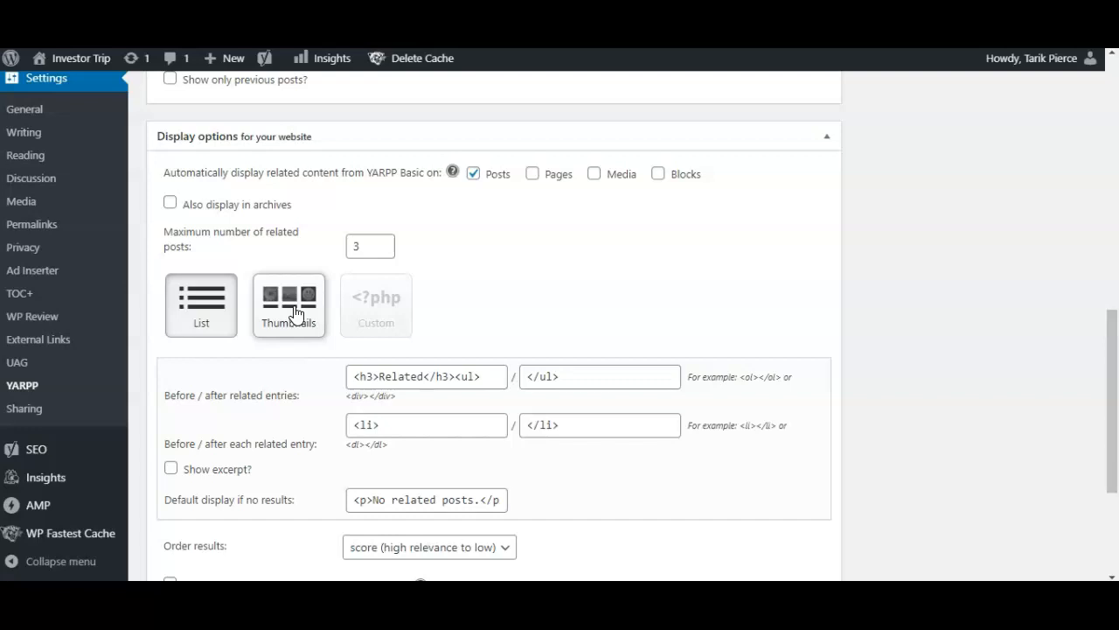
Scroll the YARPP settings to score-based ordering, Display options for RSS and Save Changes
scroll(down, 3)
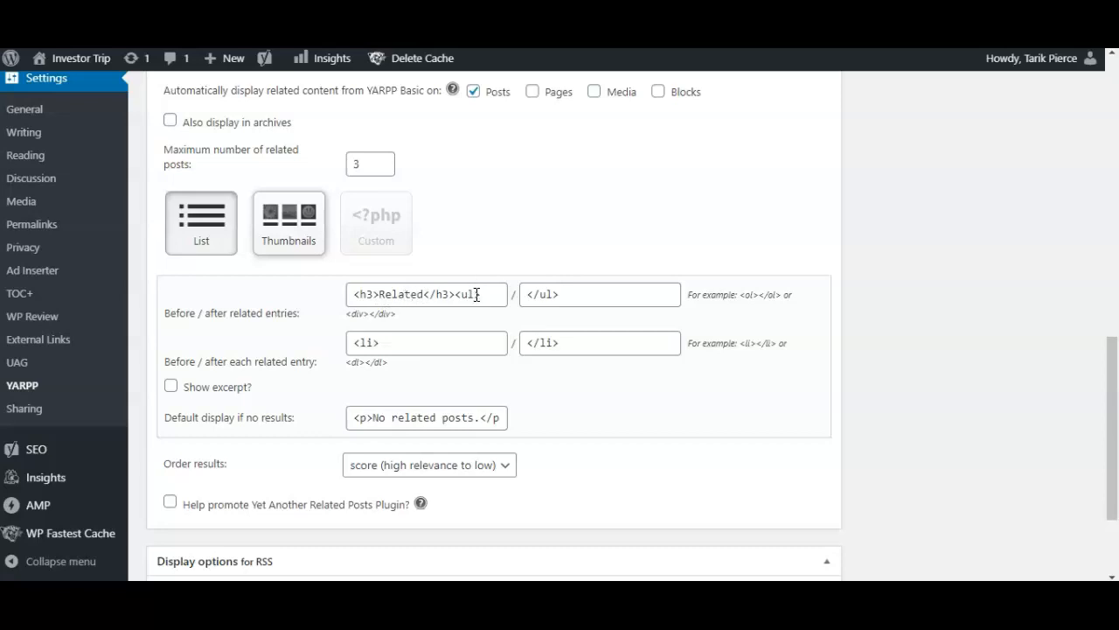
scroll(down, 3)
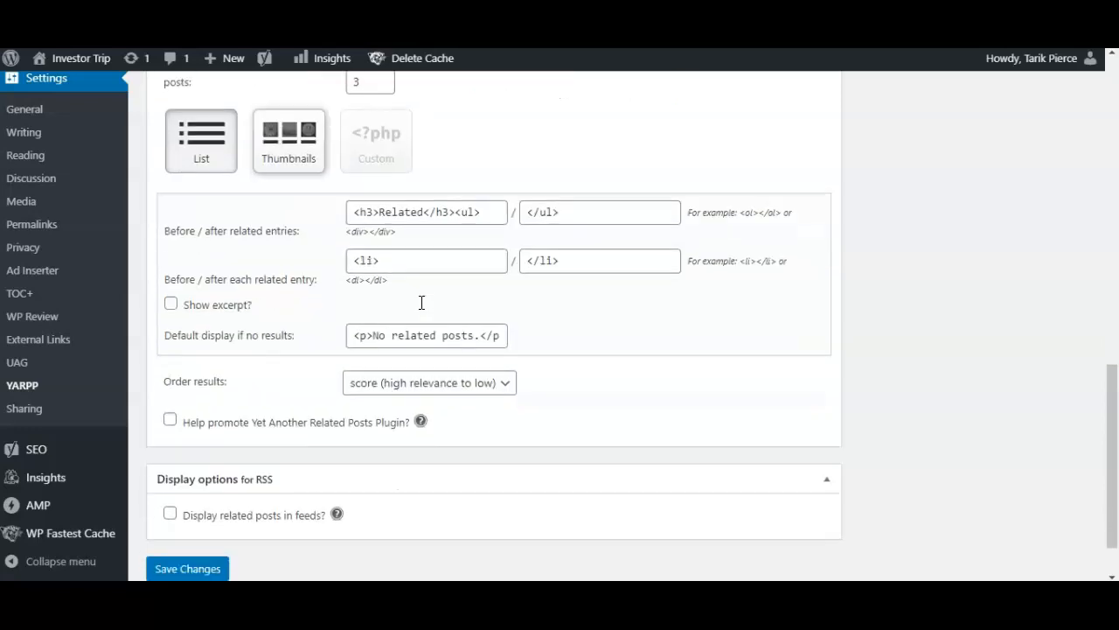
mouse_move(294, 340)
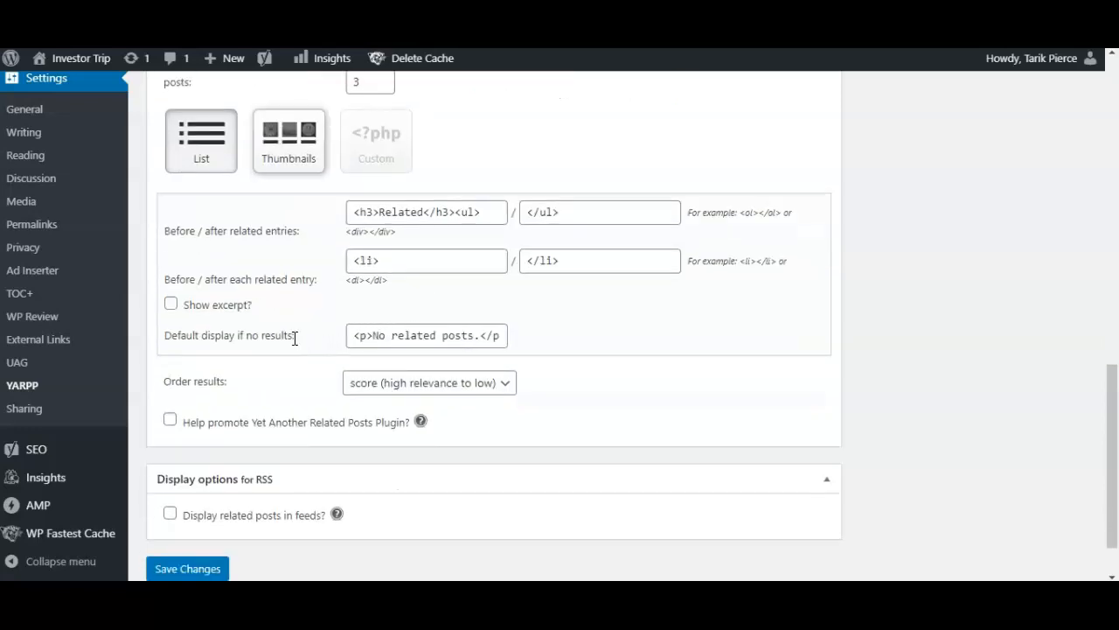
scroll(down, 3)
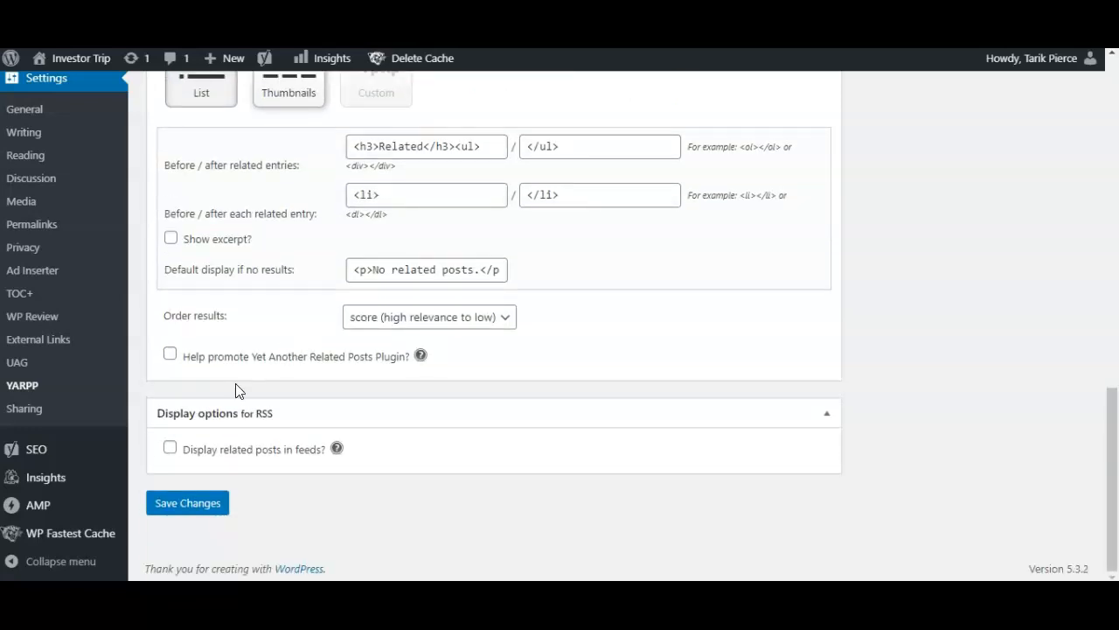
mouse_move(249, 447)
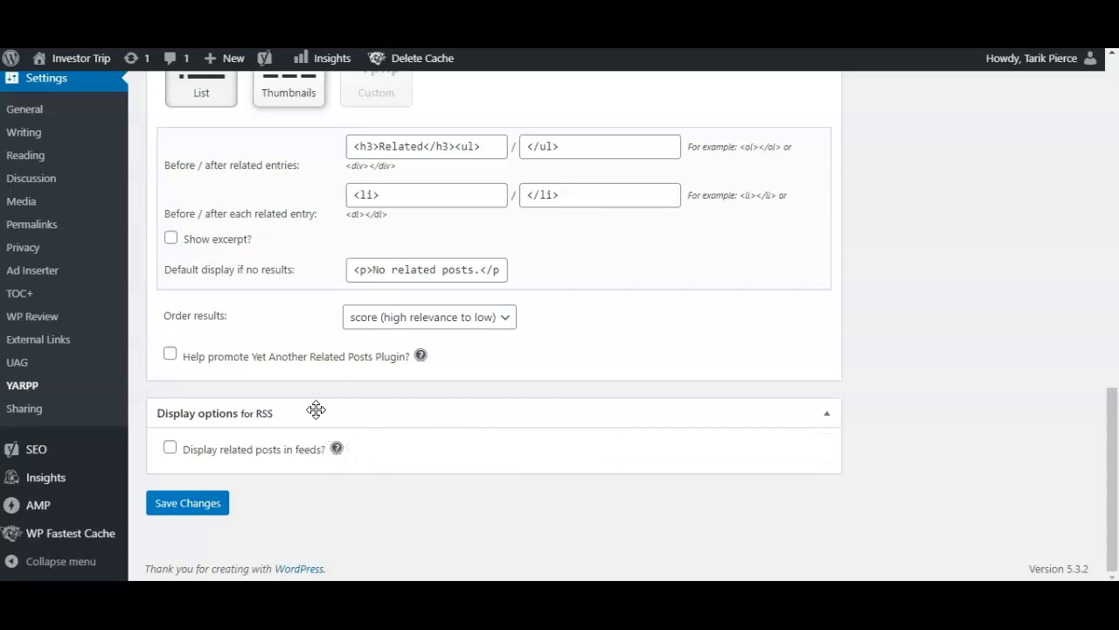
mouse_move(262, 413)
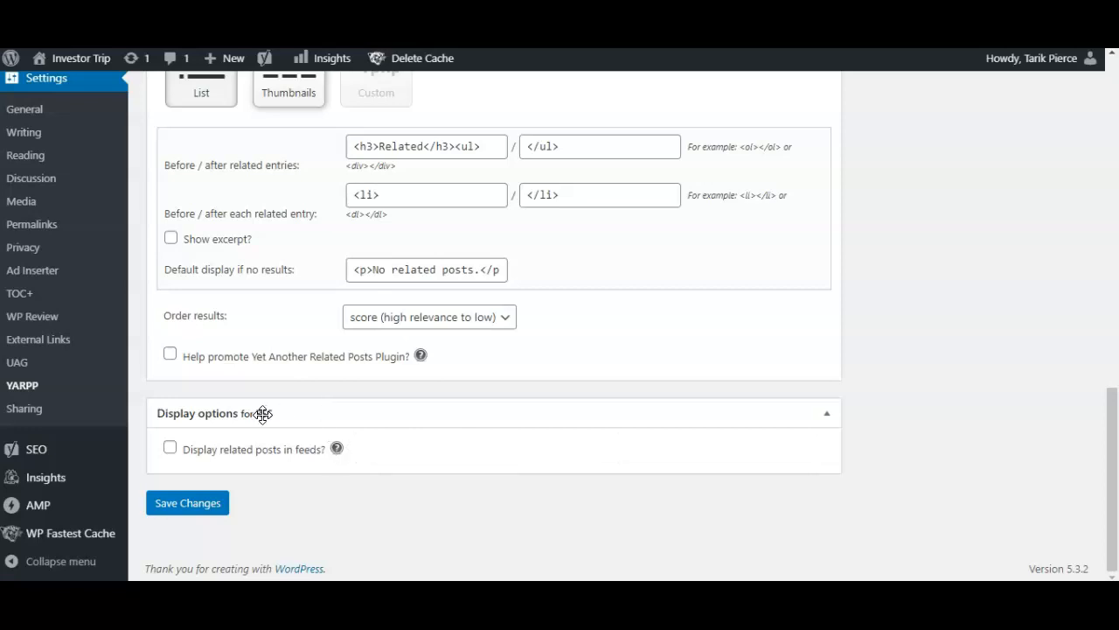
scroll(up, 3)
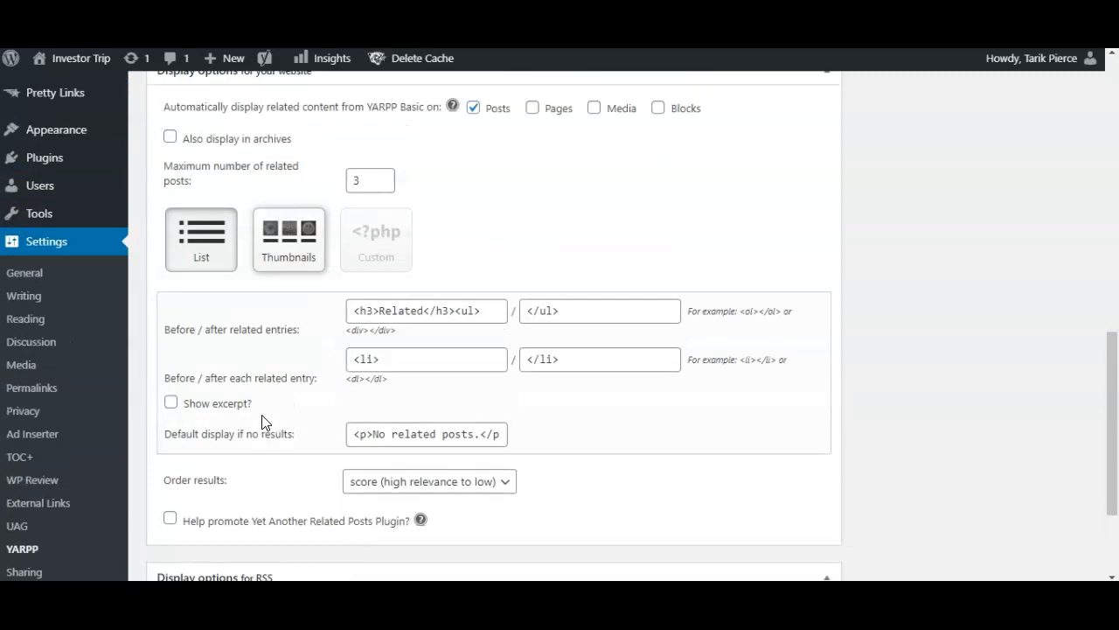
scroll(up, 3)
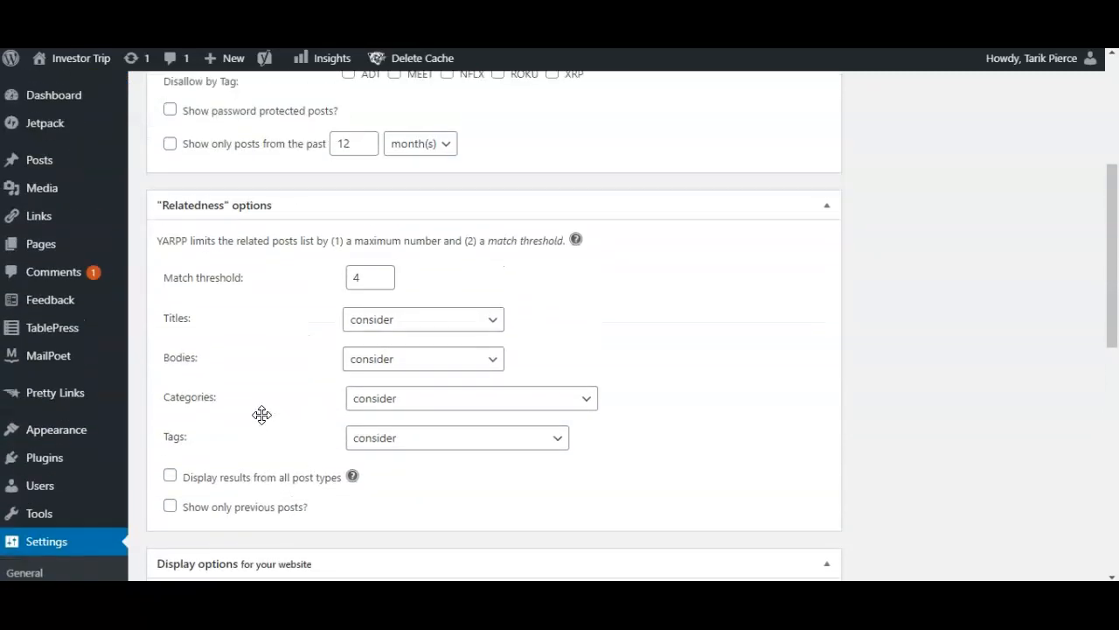
scroll(up, 3)
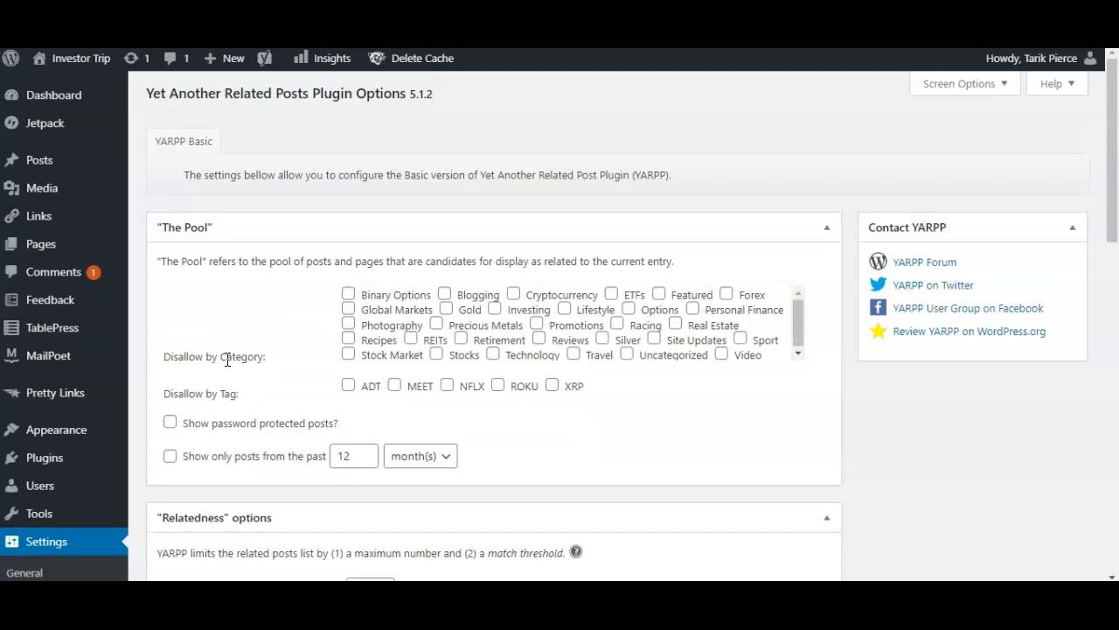
scroll(down, 3)
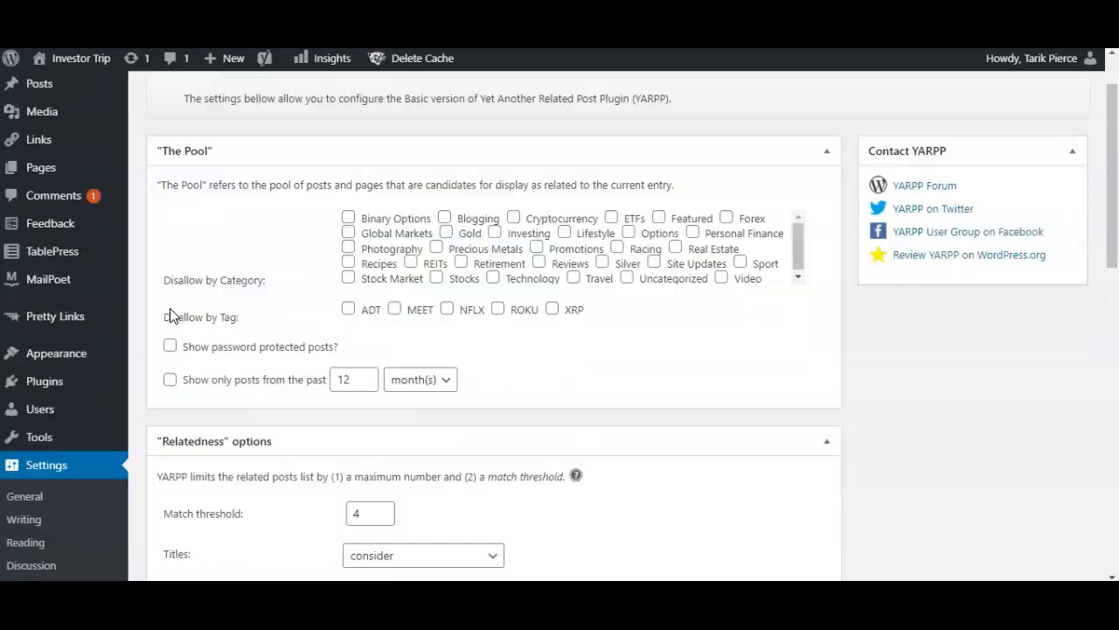
scroll(down, 3)
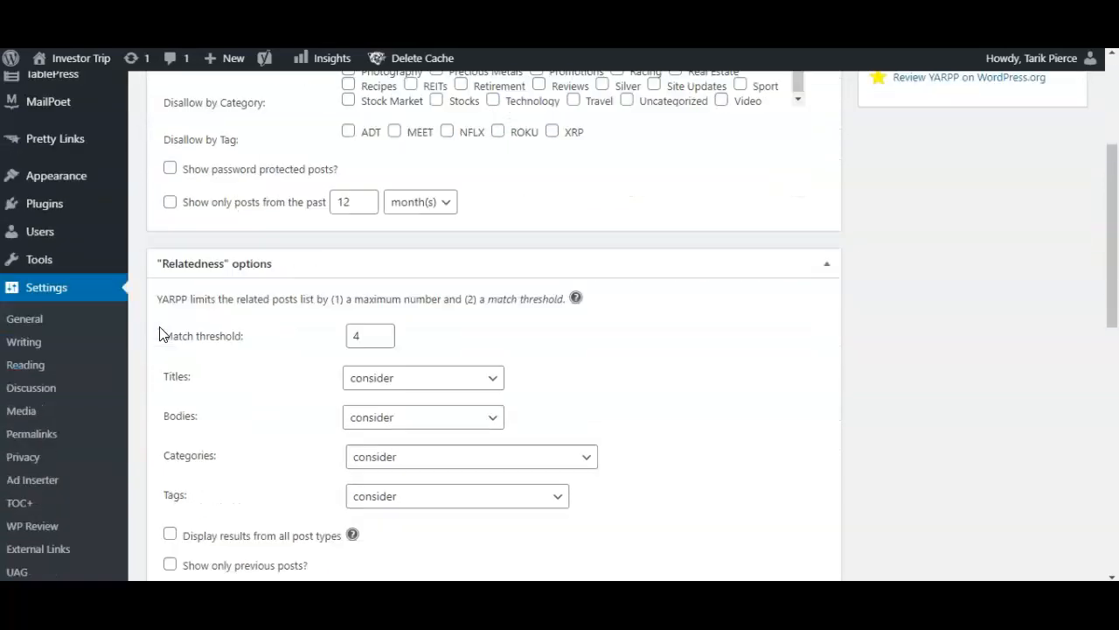
scroll(down, 3)
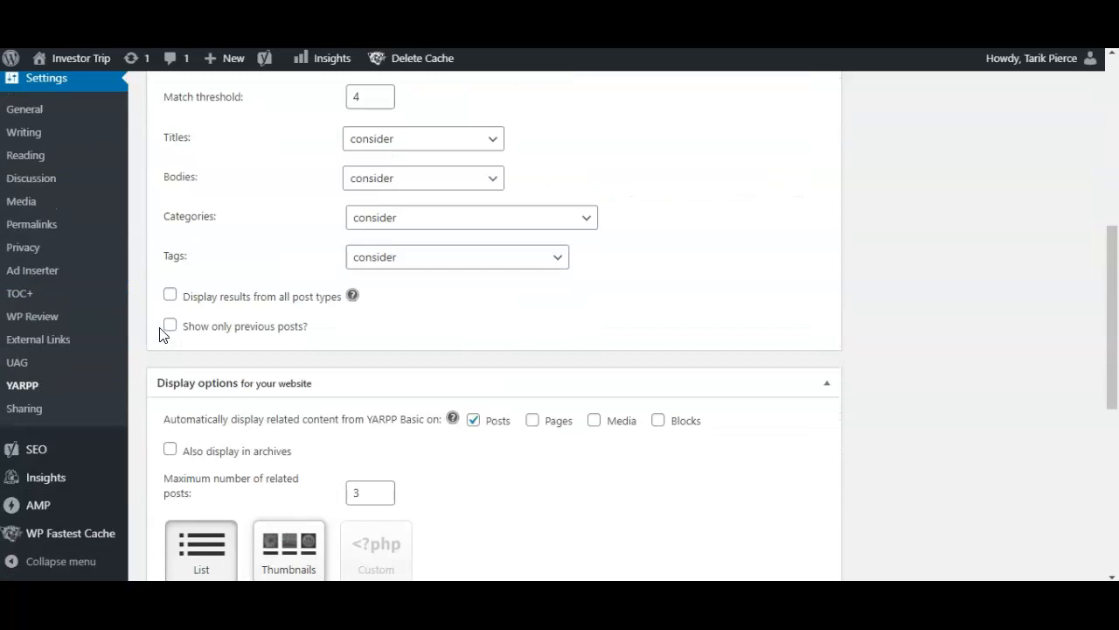
mouse_move(186, 334)
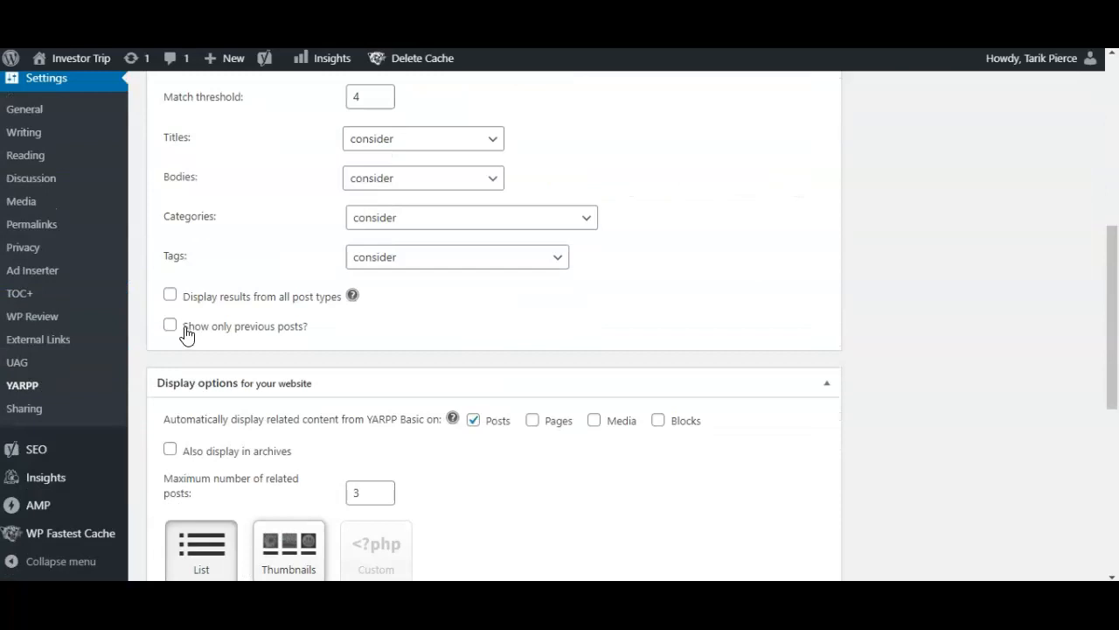
mouse_move(243, 366)
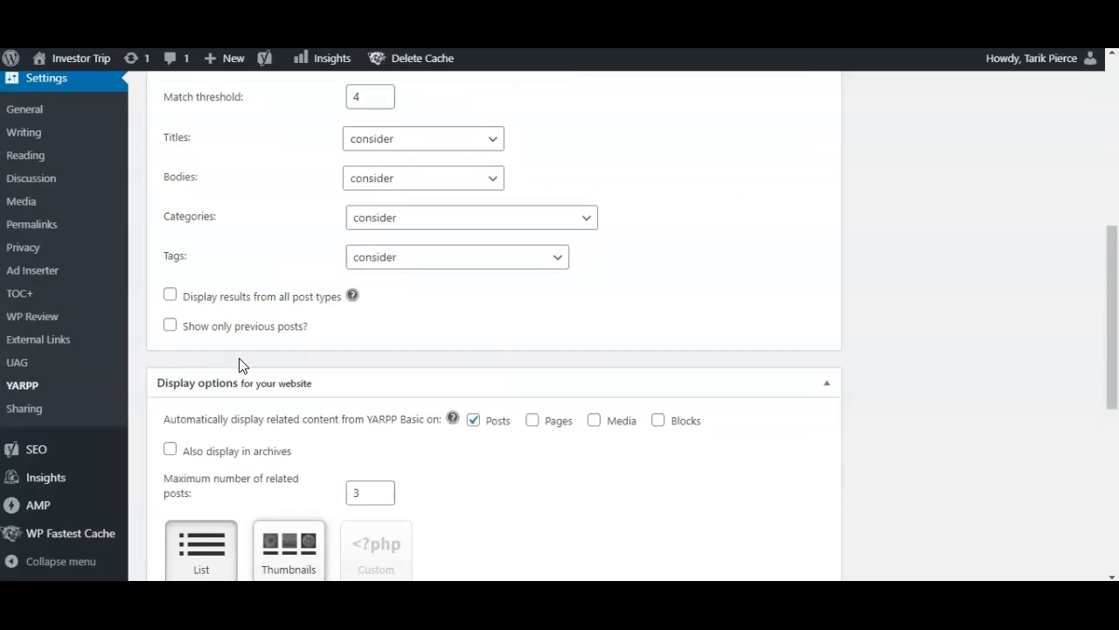
scroll(down, 3)
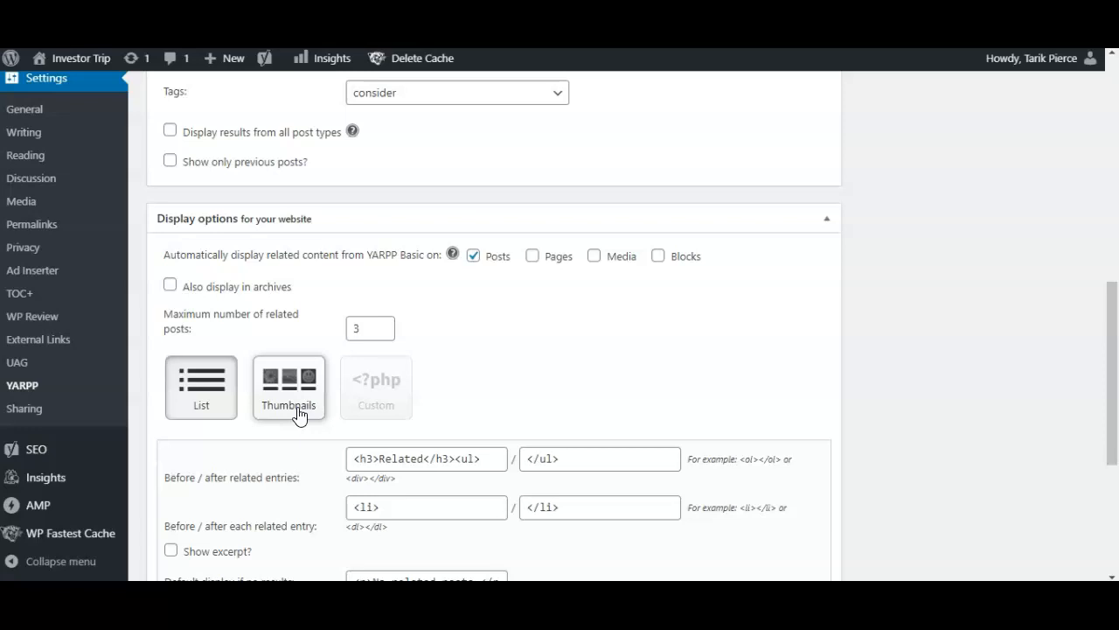
mouse_move(306, 386)
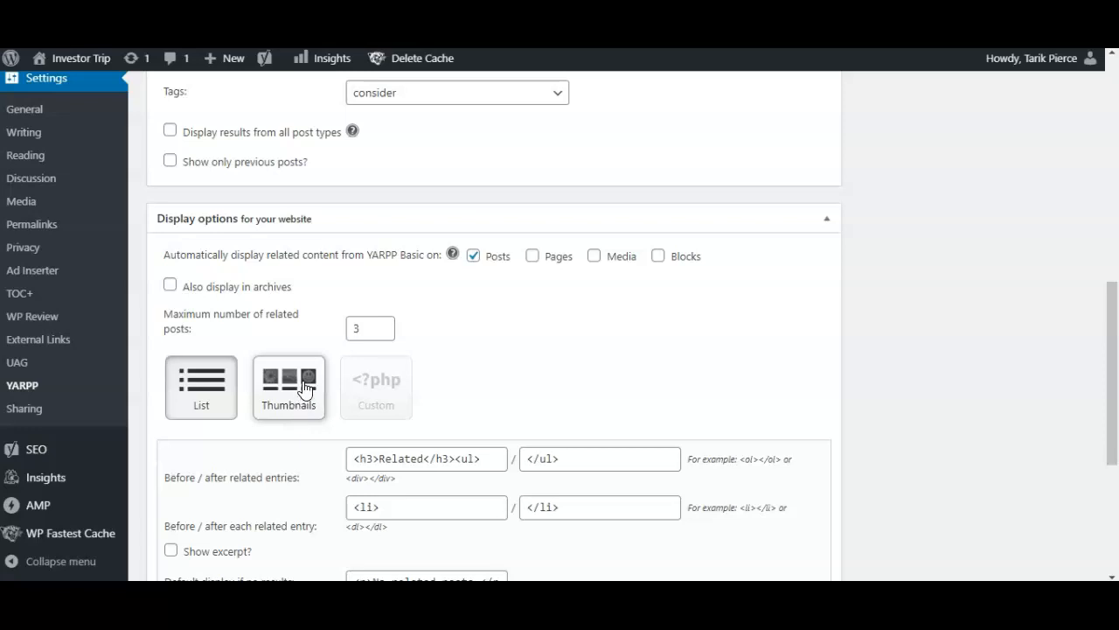
mouse_move(650, 443)
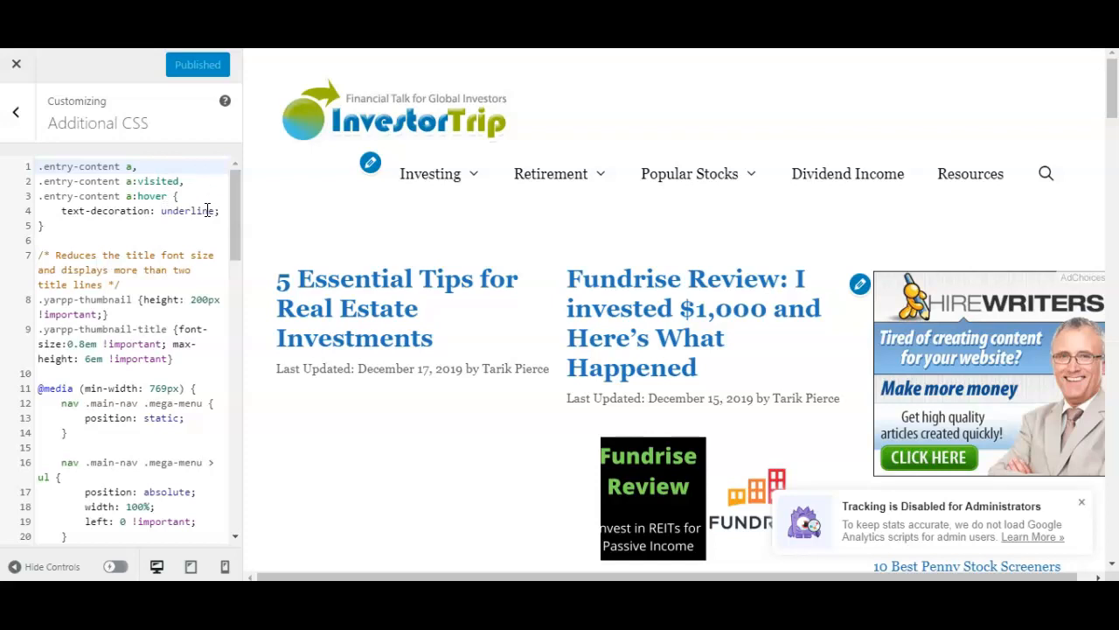
mouse_move(140, 140)
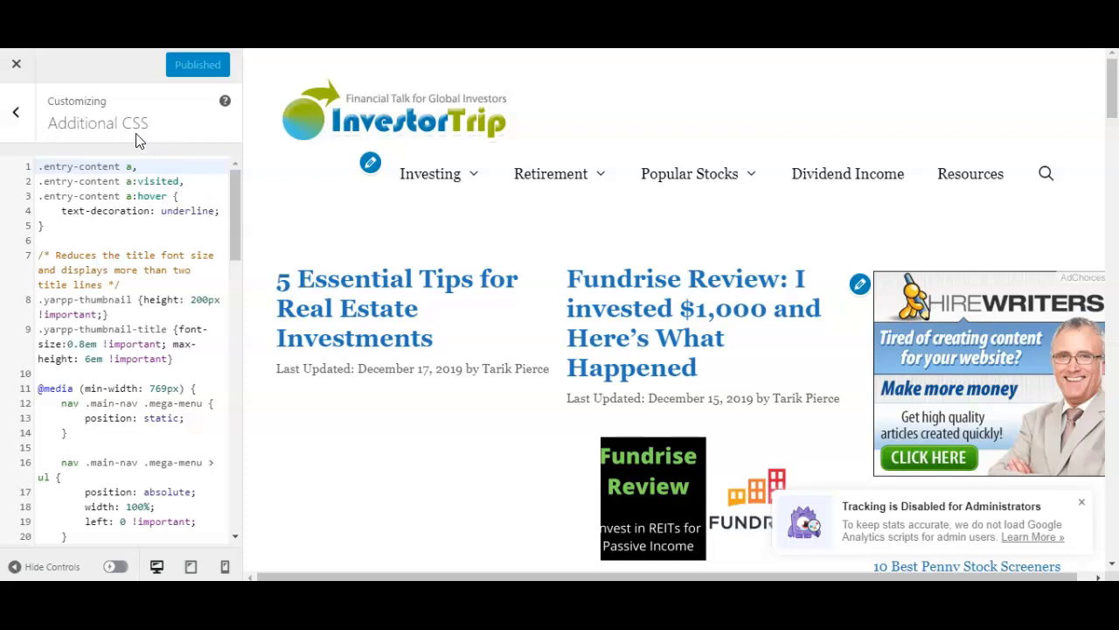
mouse_move(105, 124)
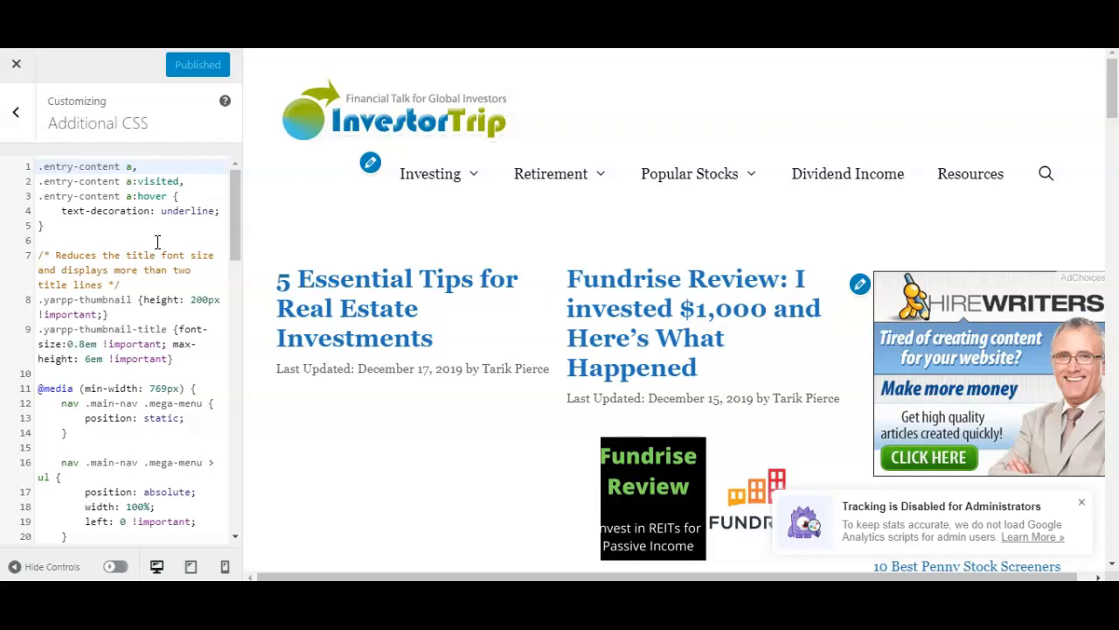
mouse_move(80, 271)
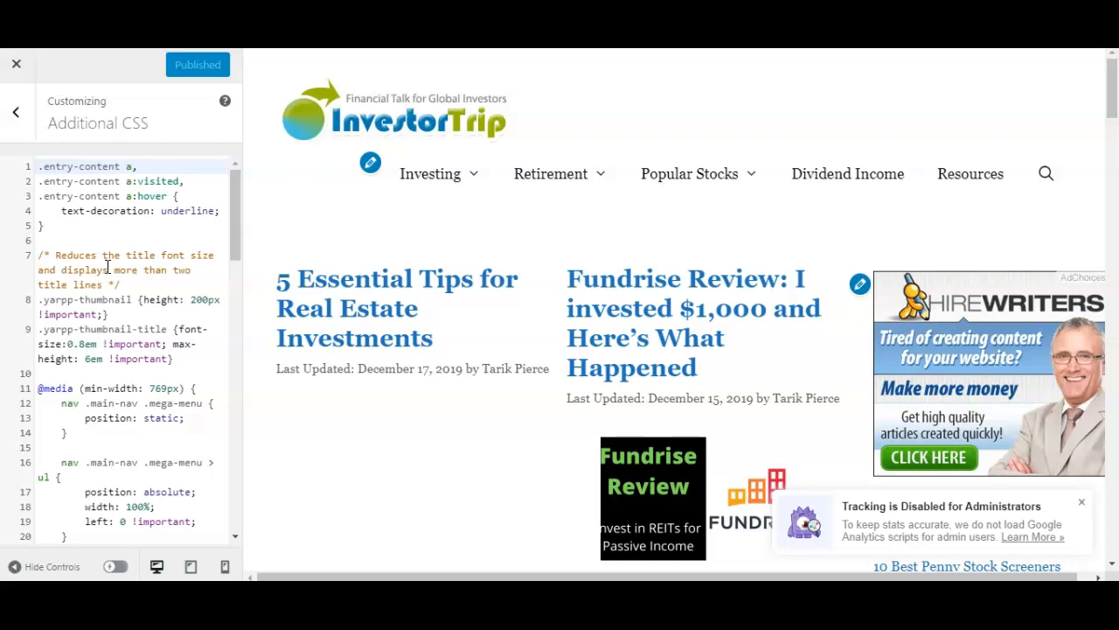
mouse_move(109, 277)
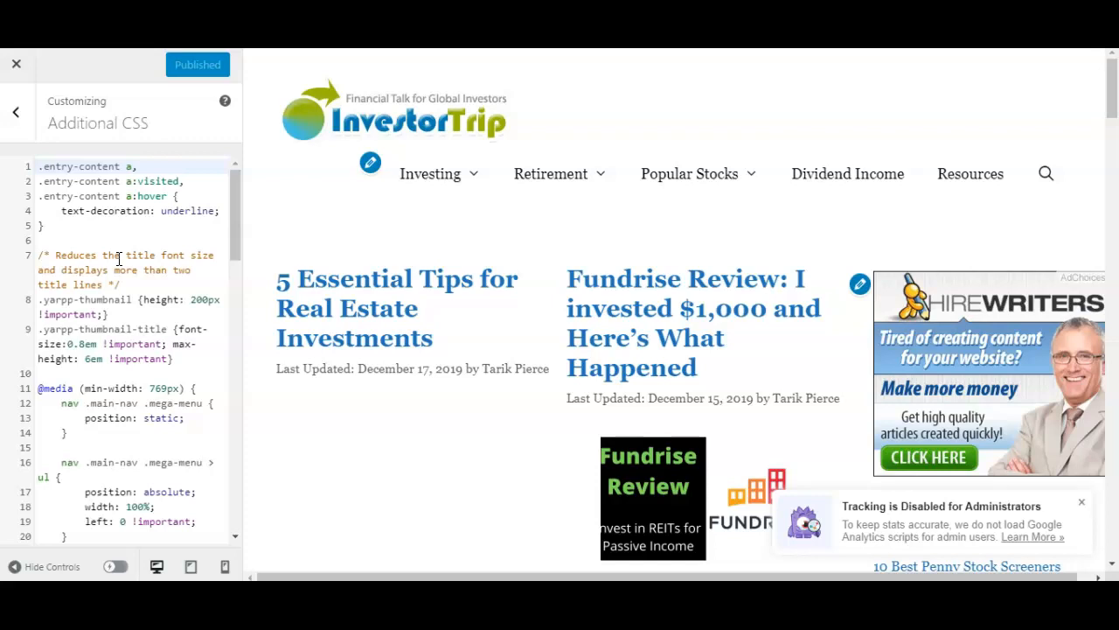
mouse_move(68, 84)
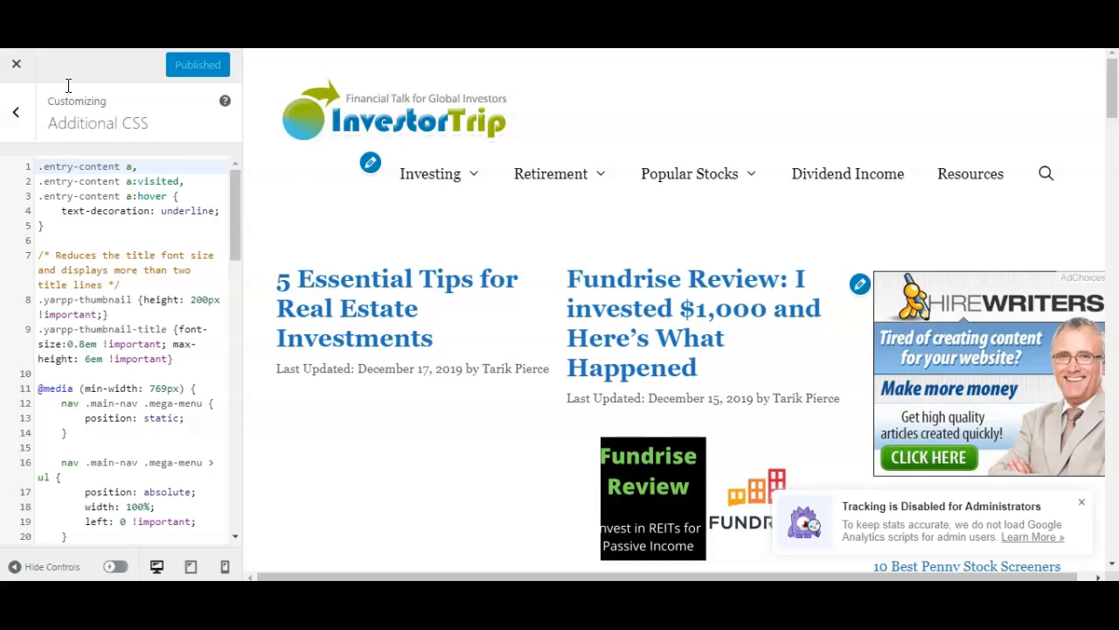